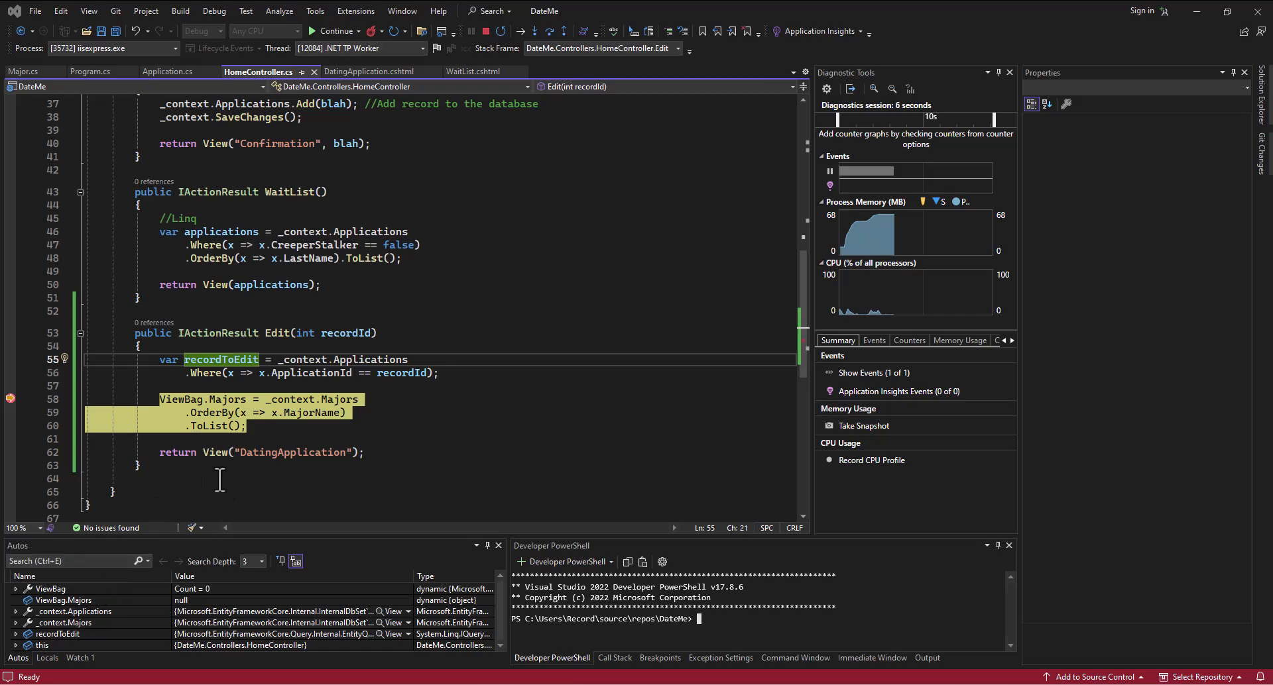
{"action": "mouse_move", "coordinate": [349, 333]}
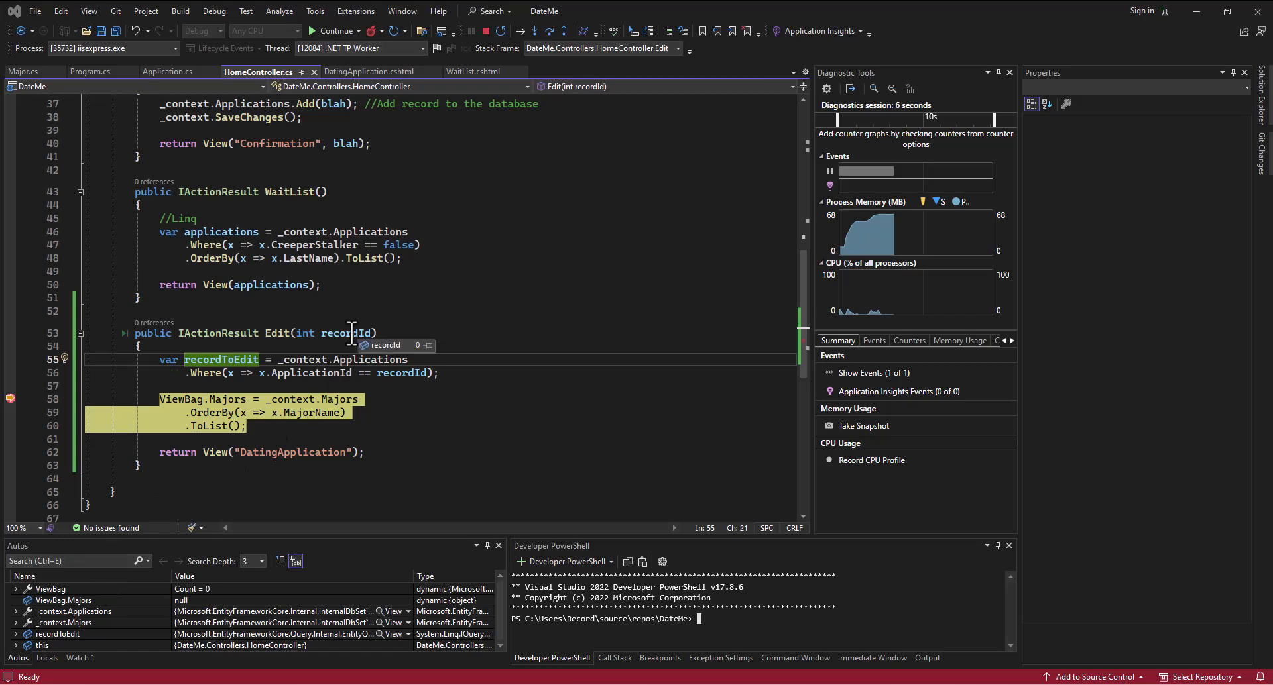
{"action": "mouse_move", "coordinate": [398, 384]}
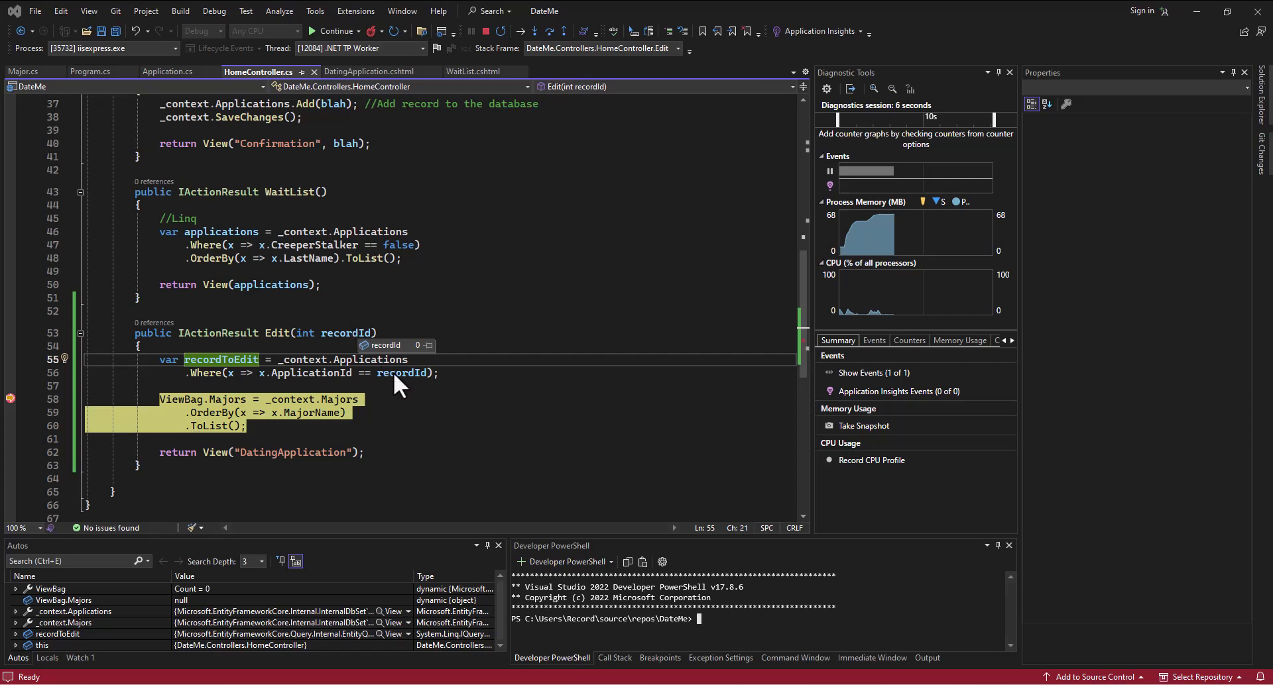
{"action": "mouse_move", "coordinate": [402, 373]}
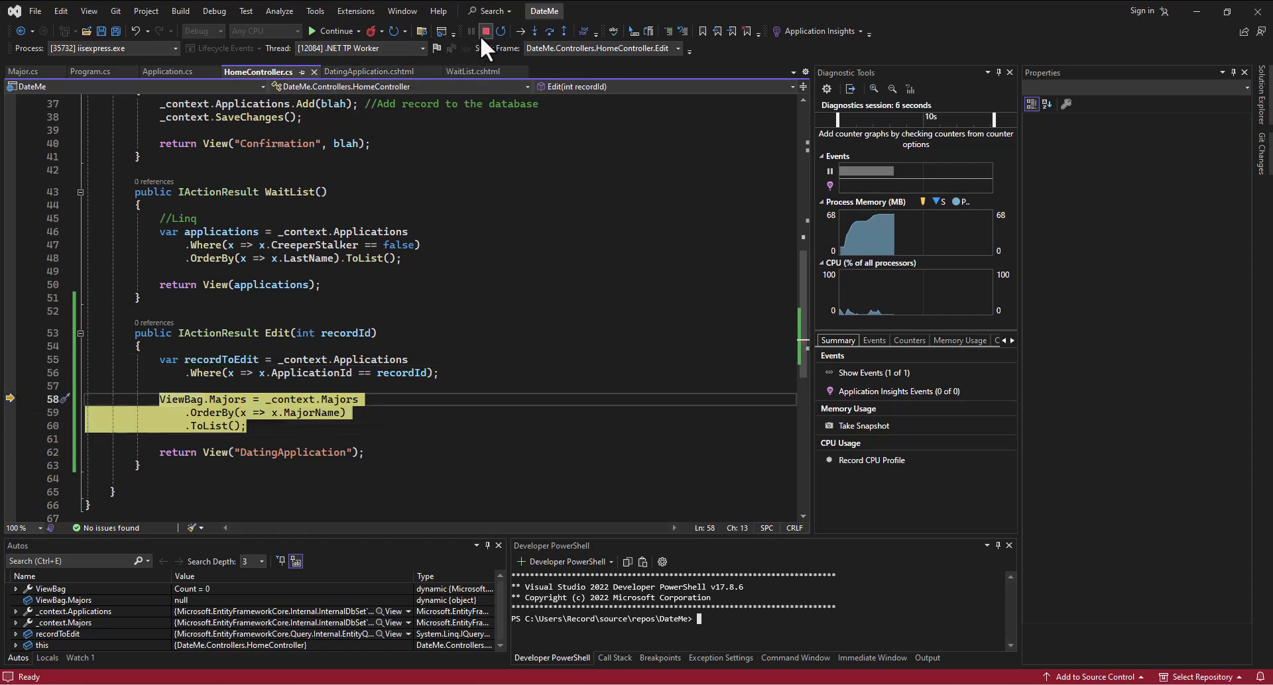
{"action": "mouse_move", "coordinate": [485, 31]}
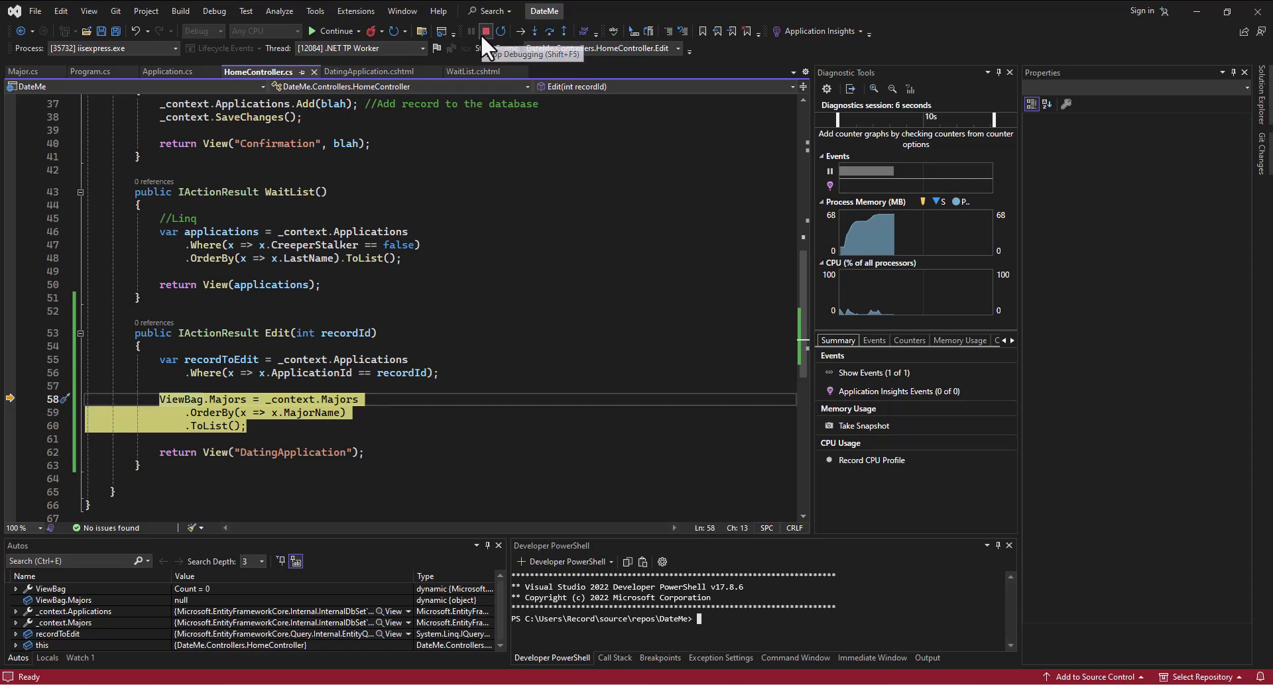
Step: Stop debugging, close DatingApplication.cshtml, and change WaitList's asp-route-id to asp-route-blah
{"action": "left_click", "coordinate": [485, 31]}
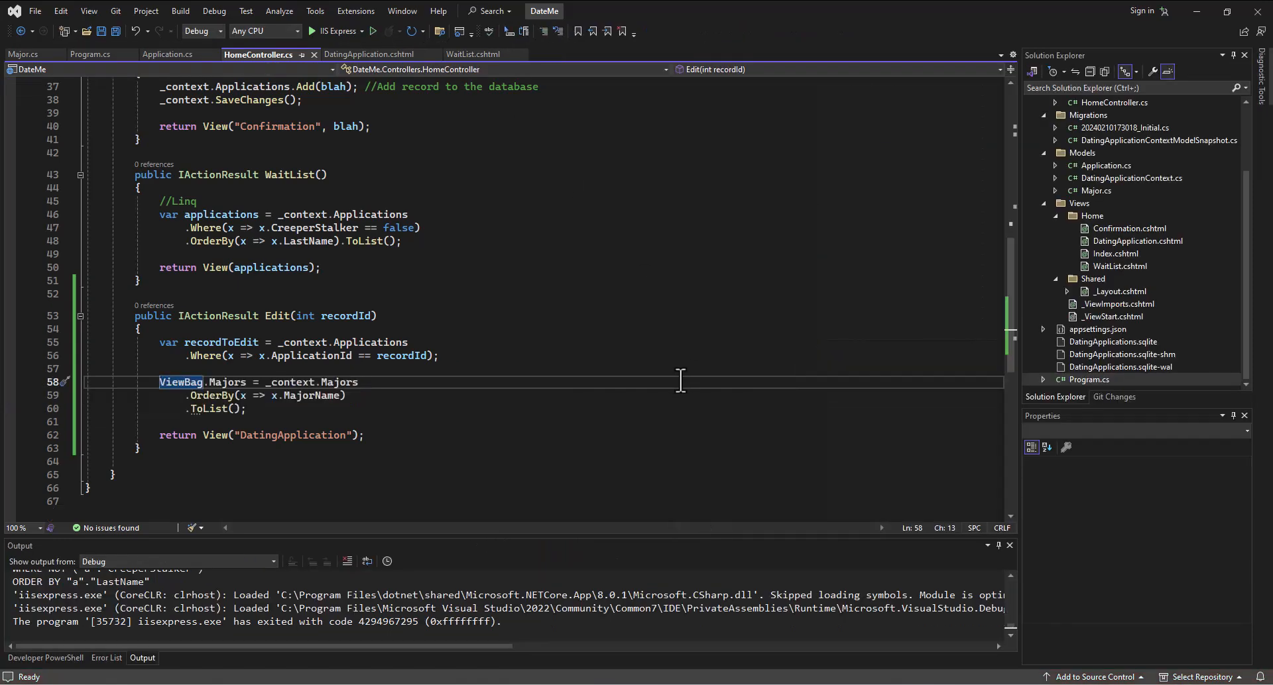
{"action": "mouse_move", "coordinate": [1131, 342]}
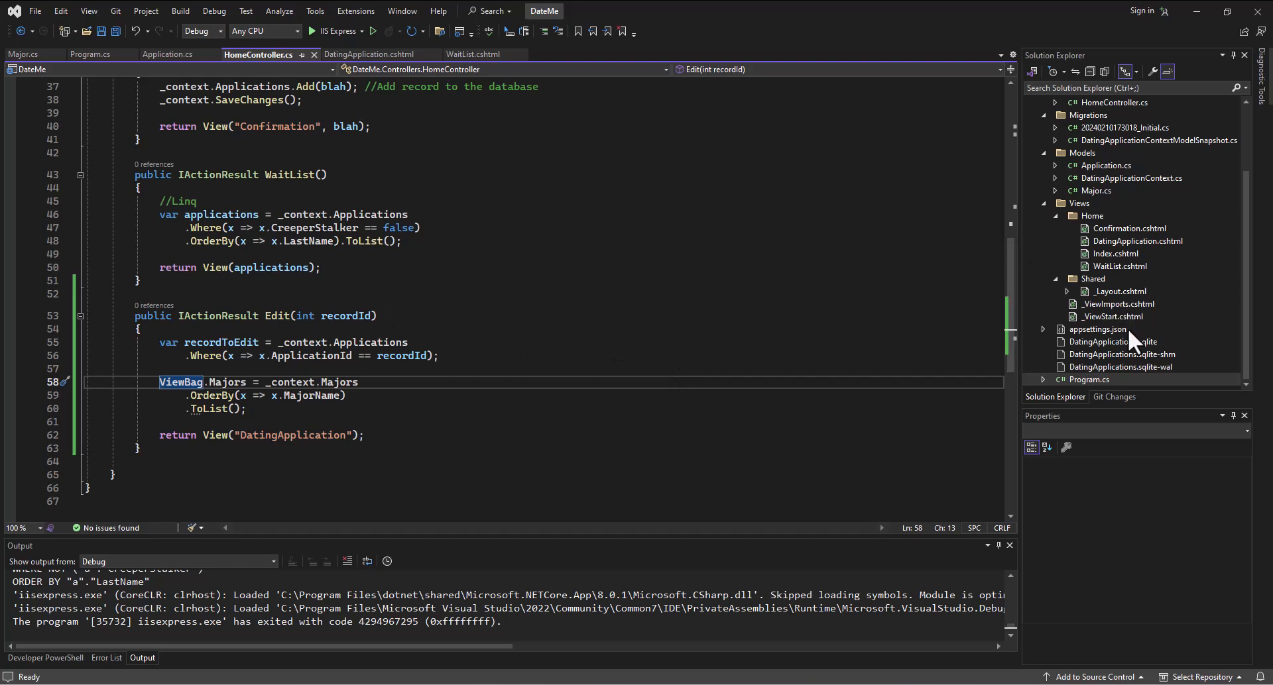
{"action": "mouse_move", "coordinate": [395, 68]}
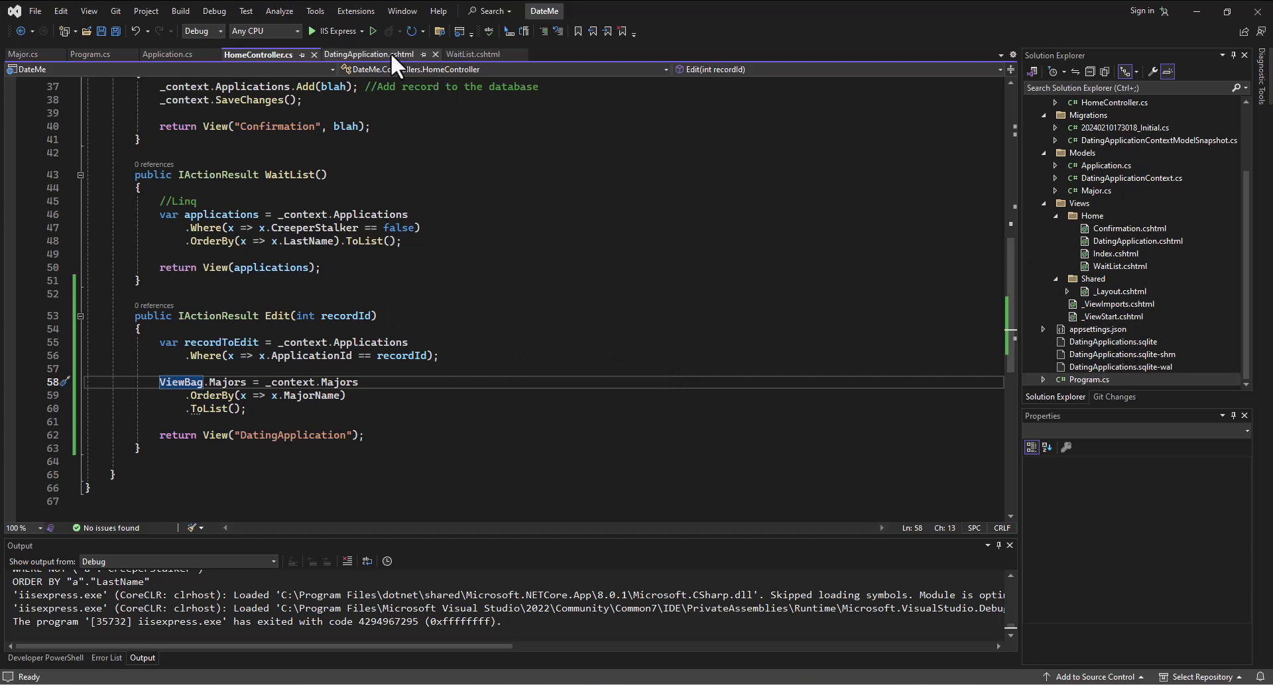
{"action": "left_click", "coordinate": [369, 55]}
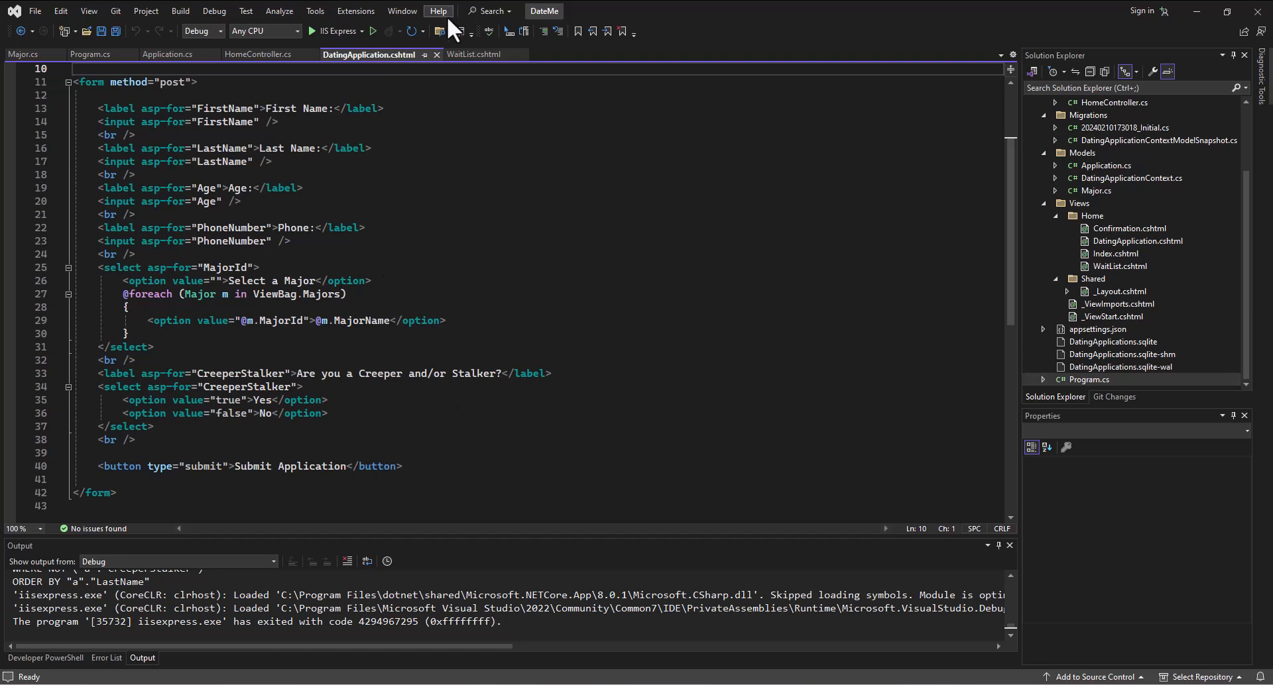
{"action": "left_click", "coordinate": [258, 55]}
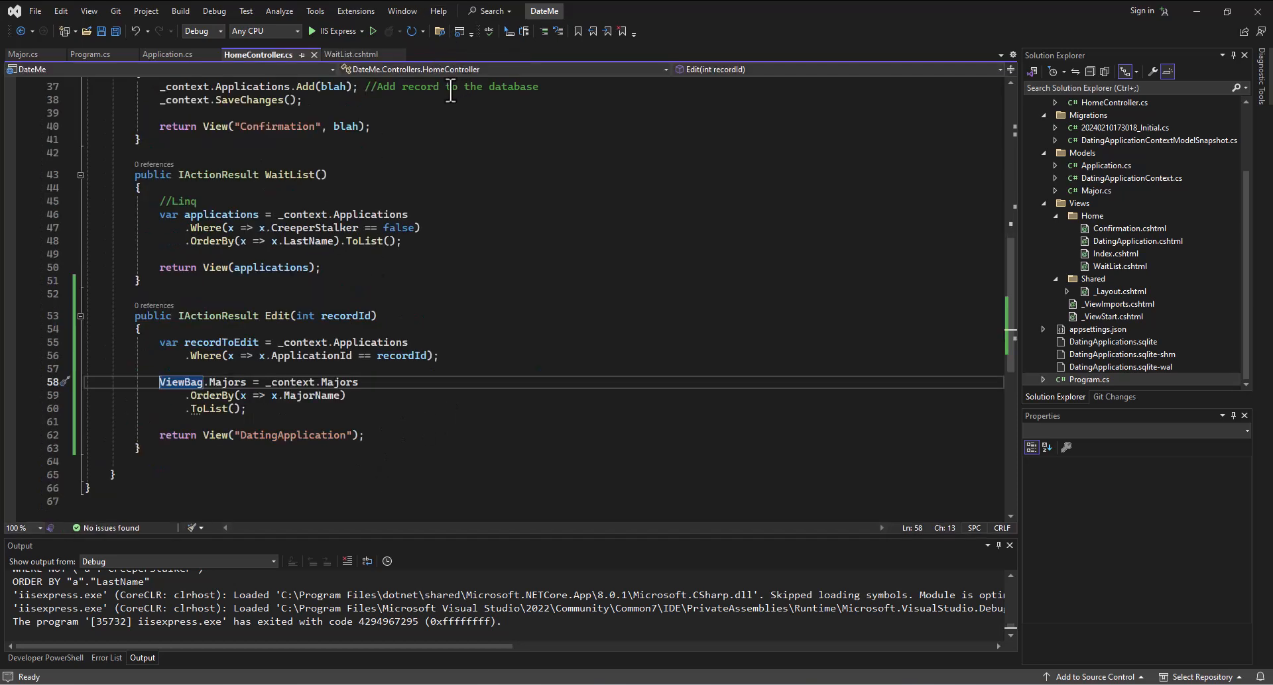
{"action": "left_click", "coordinate": [351, 54]}
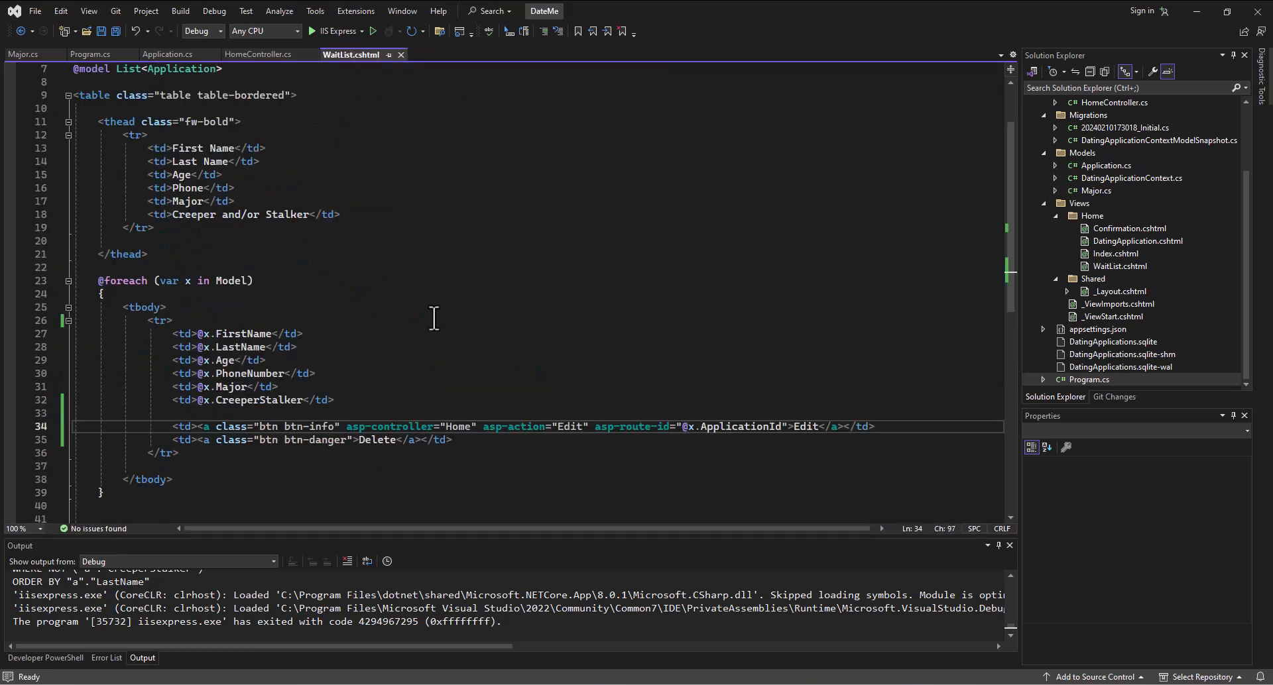
{"action": "mouse_move", "coordinate": [603, 298]}
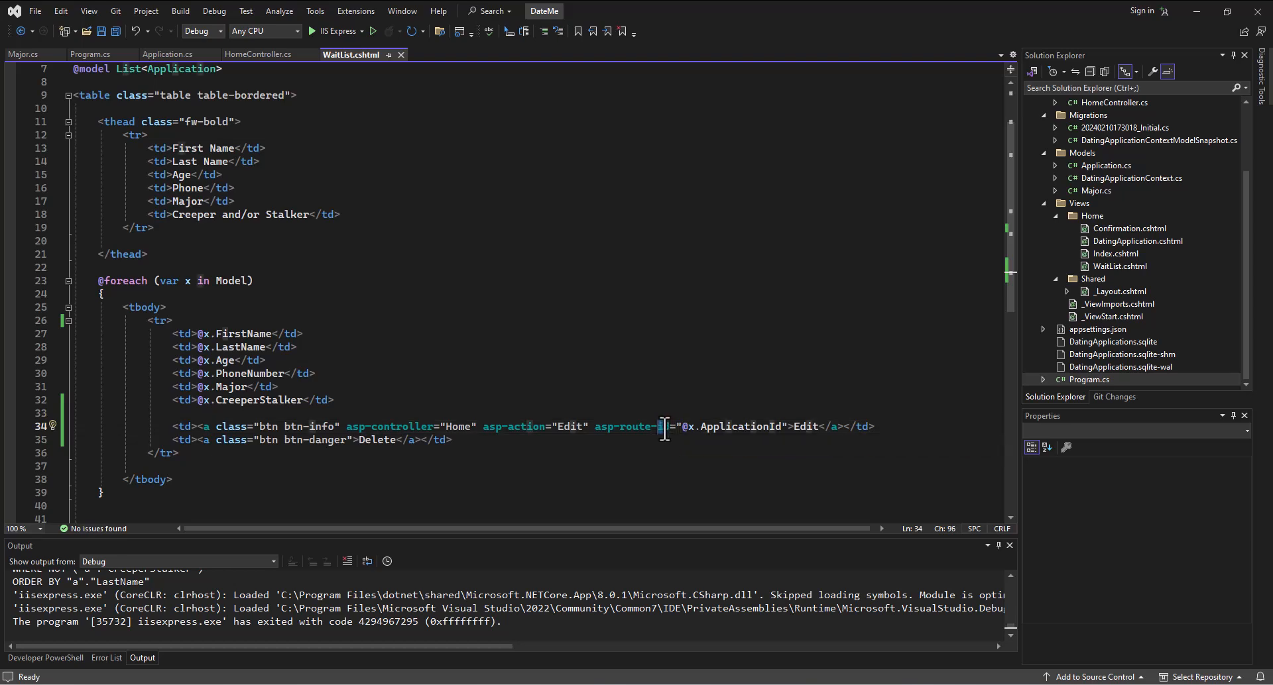
{"action": "type", "text": "blah"}
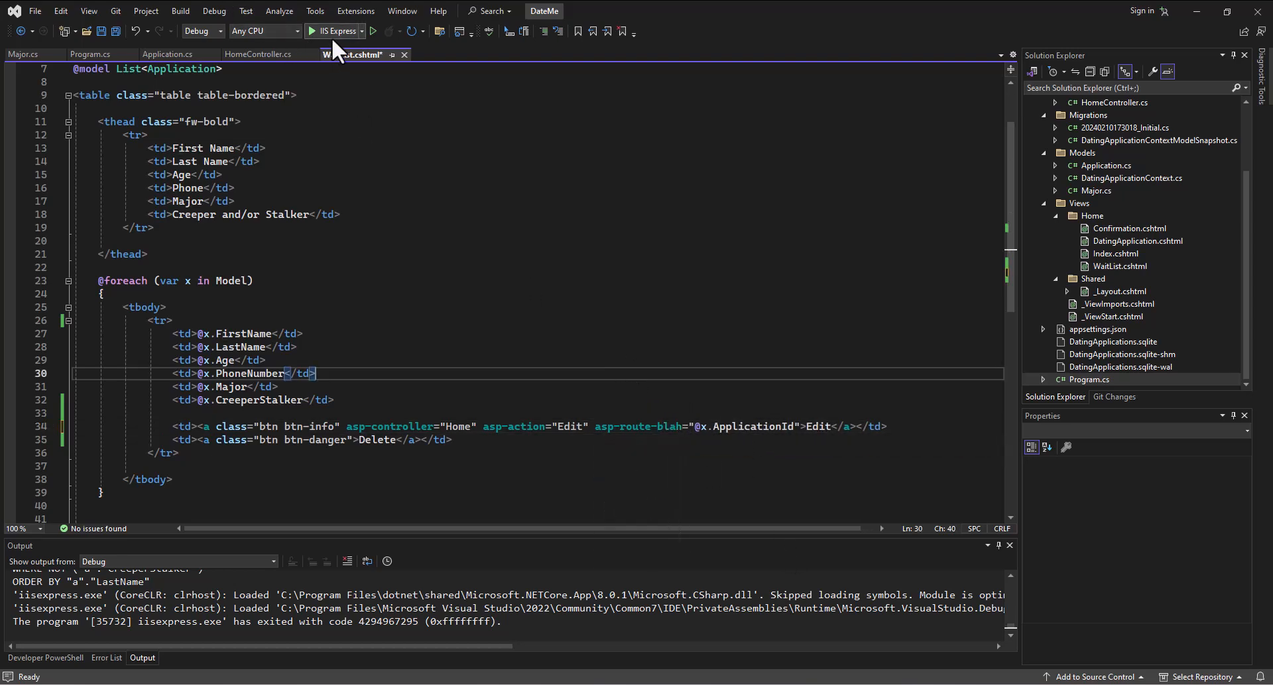
Step: Run the DateMe app and view the wait list of the two Bluth applicants in Edge
{"action": "left_click", "coordinate": [311, 31]}
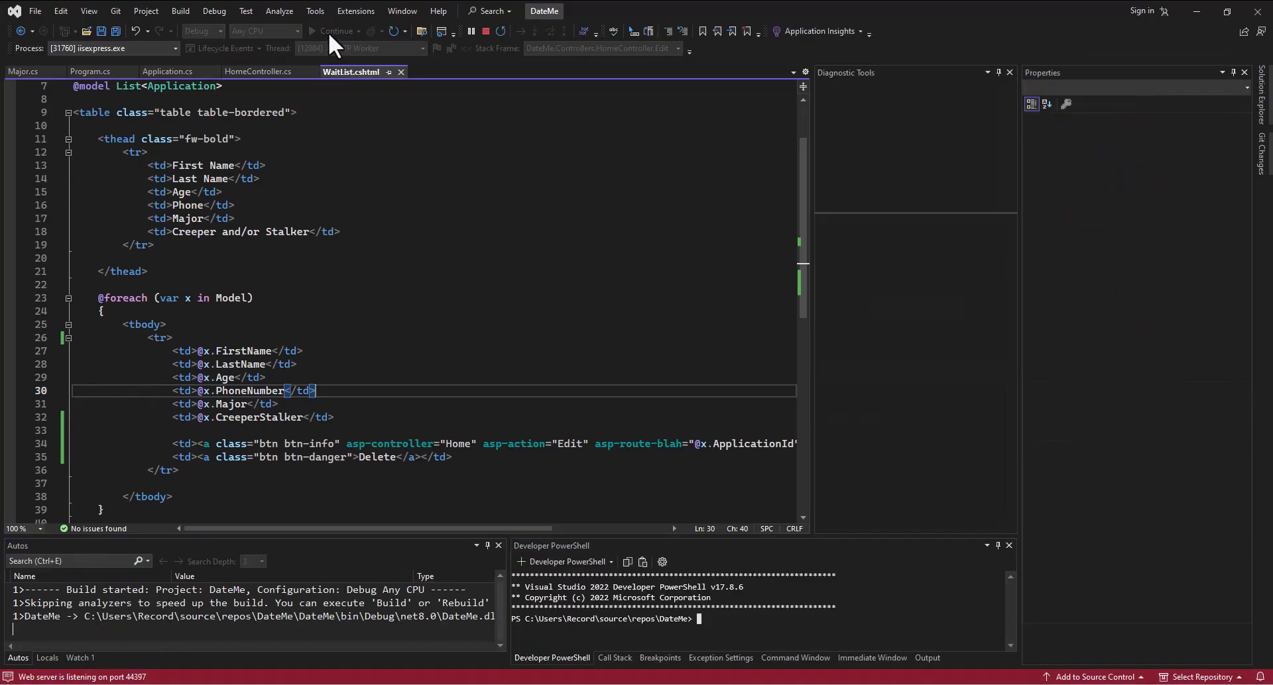
{"action": "left_click", "coordinate": [336, 31]}
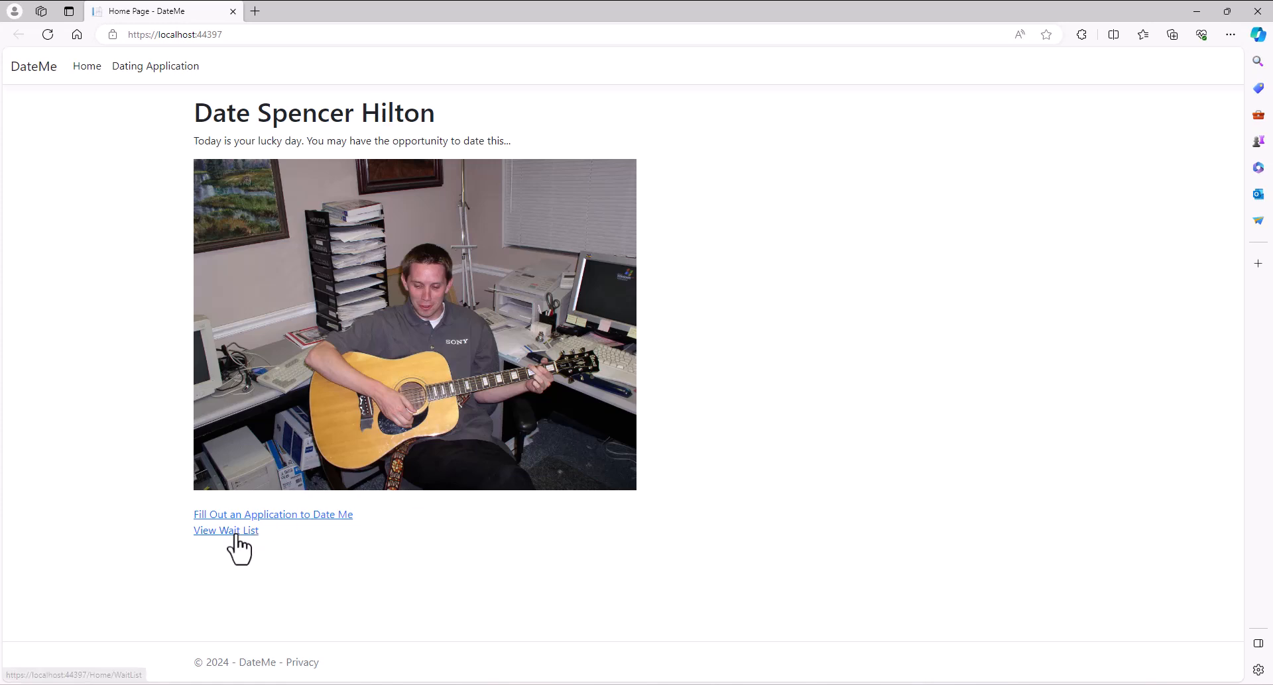
{"action": "left_click", "coordinate": [224, 530]}
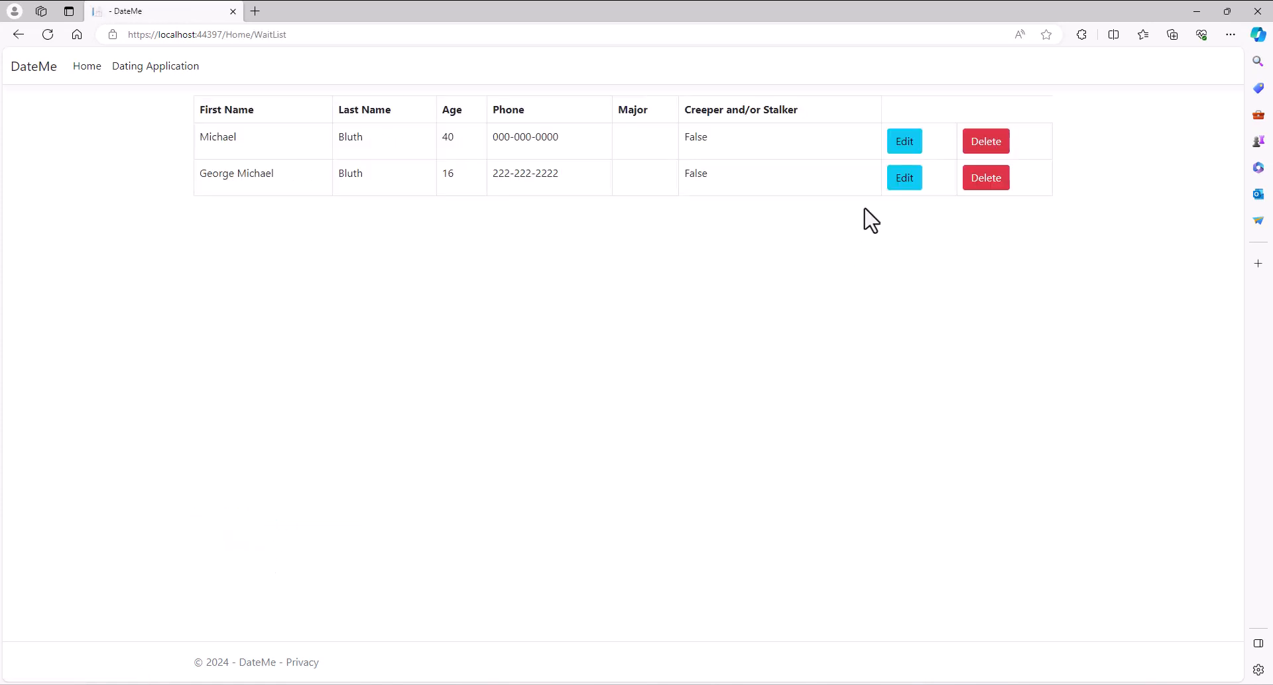
{"action": "mouse_move", "coordinate": [904, 140]}
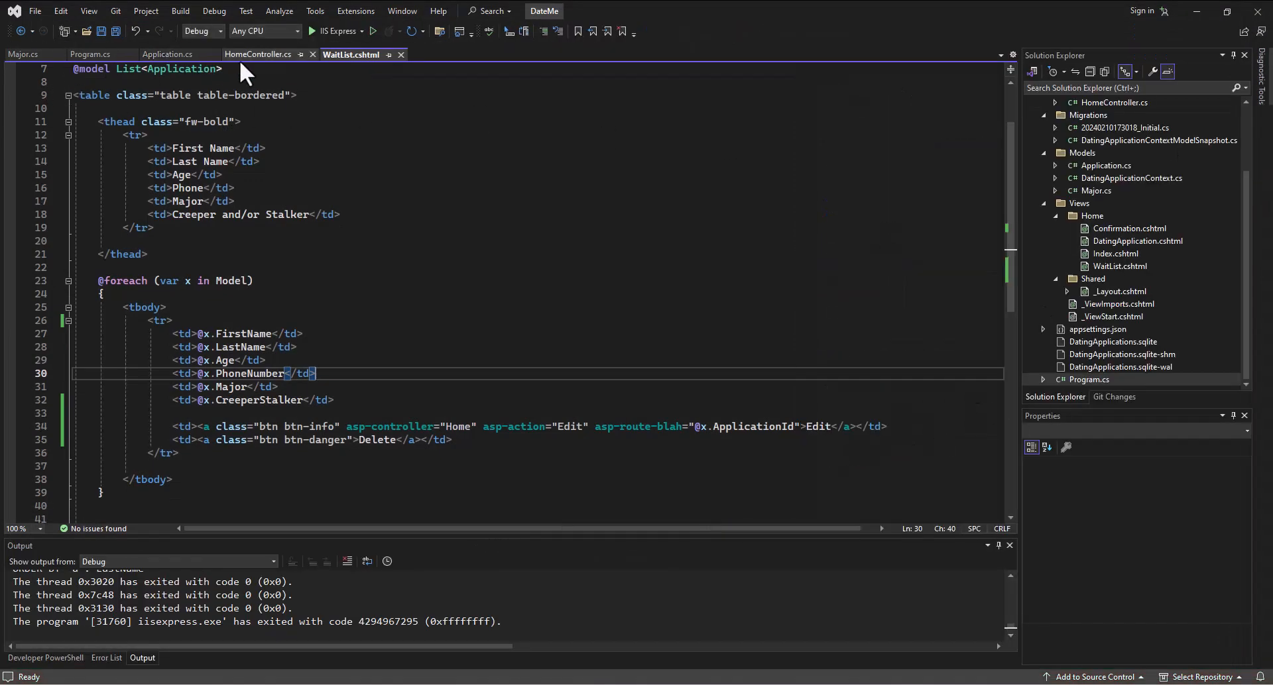
Step: Change the Program.cs default route pattern from {id?} to {blah?}, save, and rerun the app
{"action": "left_click", "coordinate": [90, 54]}
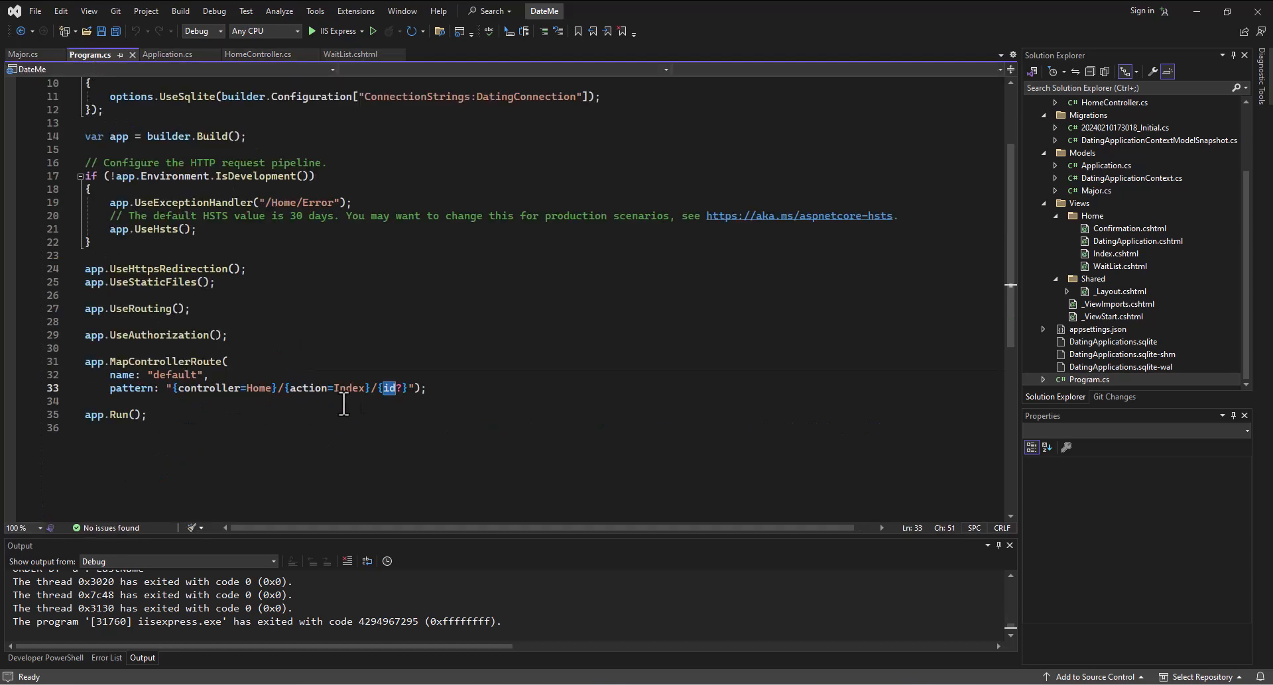
{"action": "left_click", "coordinate": [382, 387]}
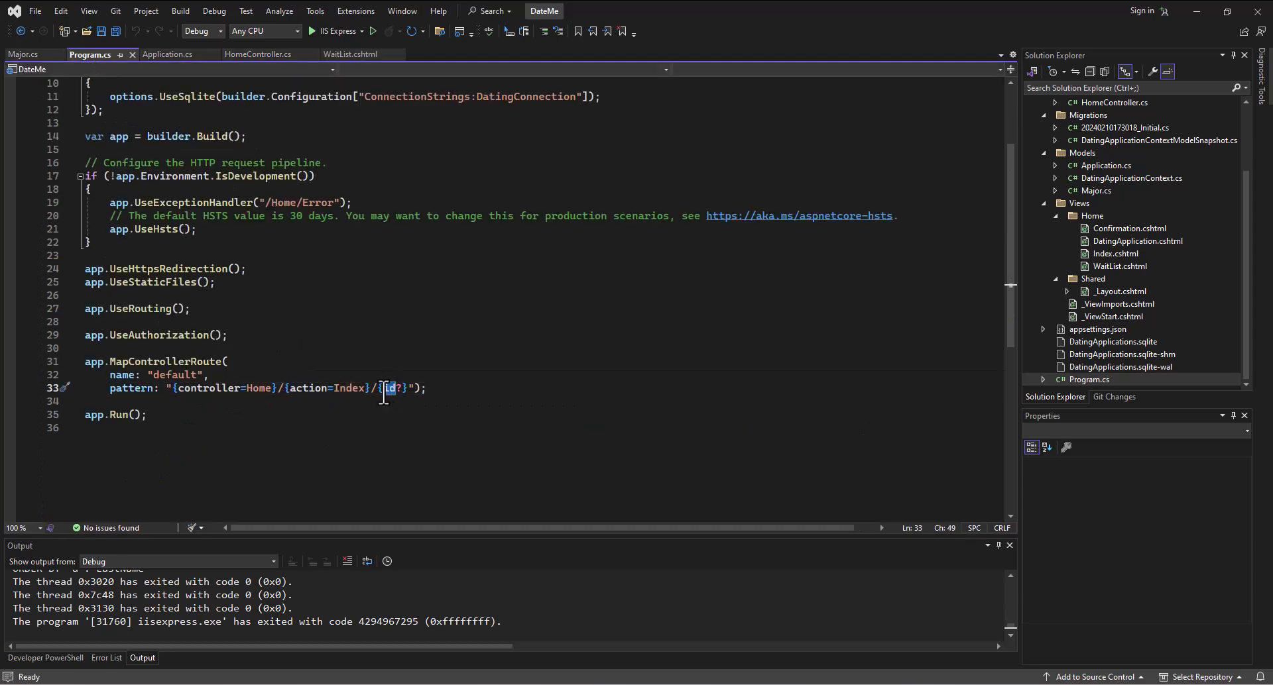
{"action": "type", "text": "blah"}
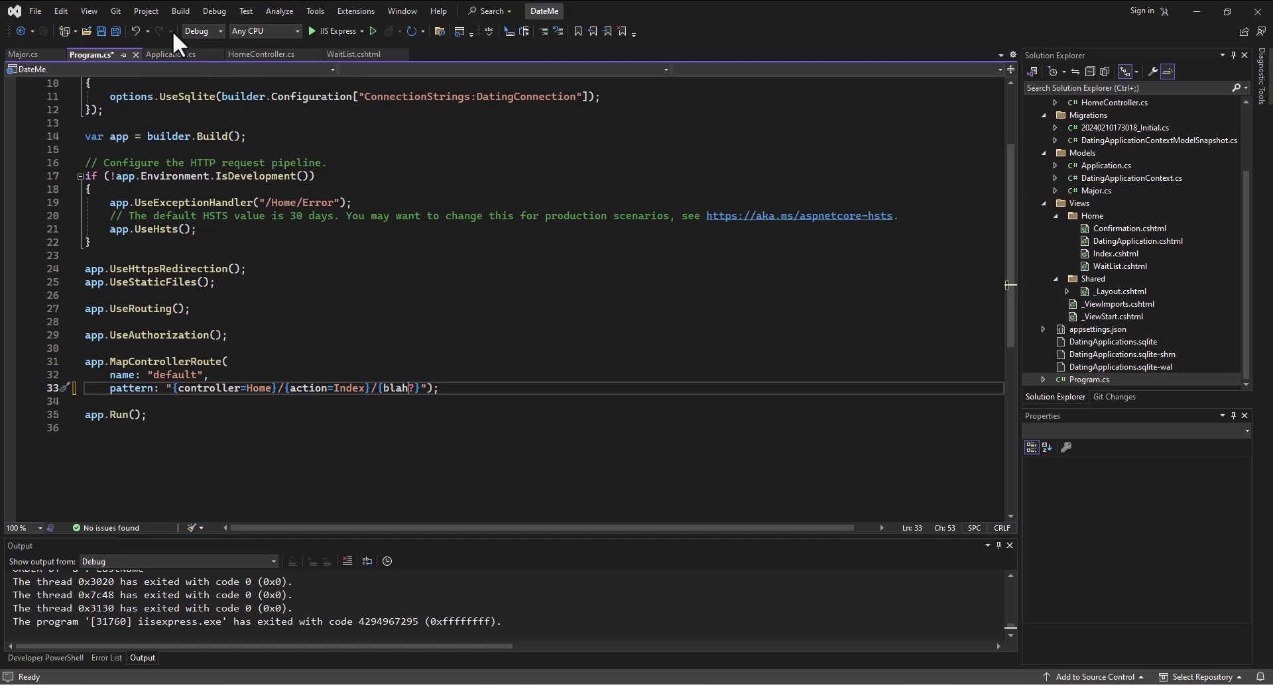
{"action": "left_click", "coordinate": [312, 31]}
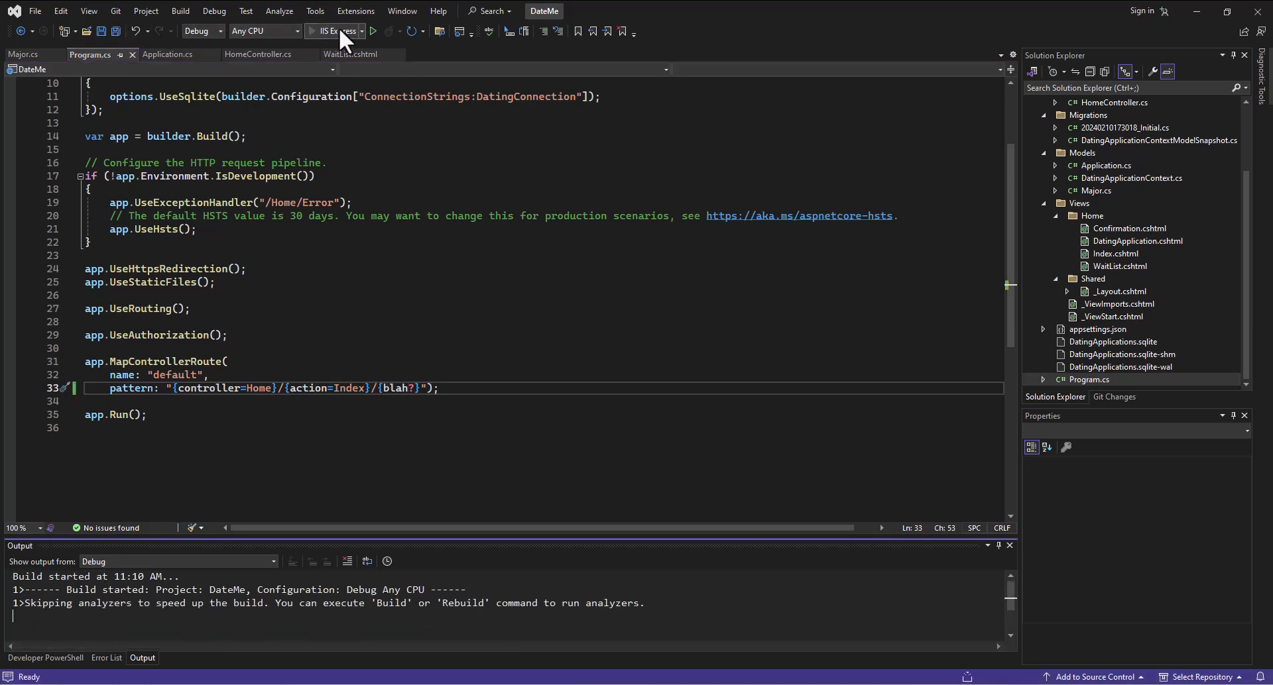
{"action": "left_click", "coordinate": [373, 31]}
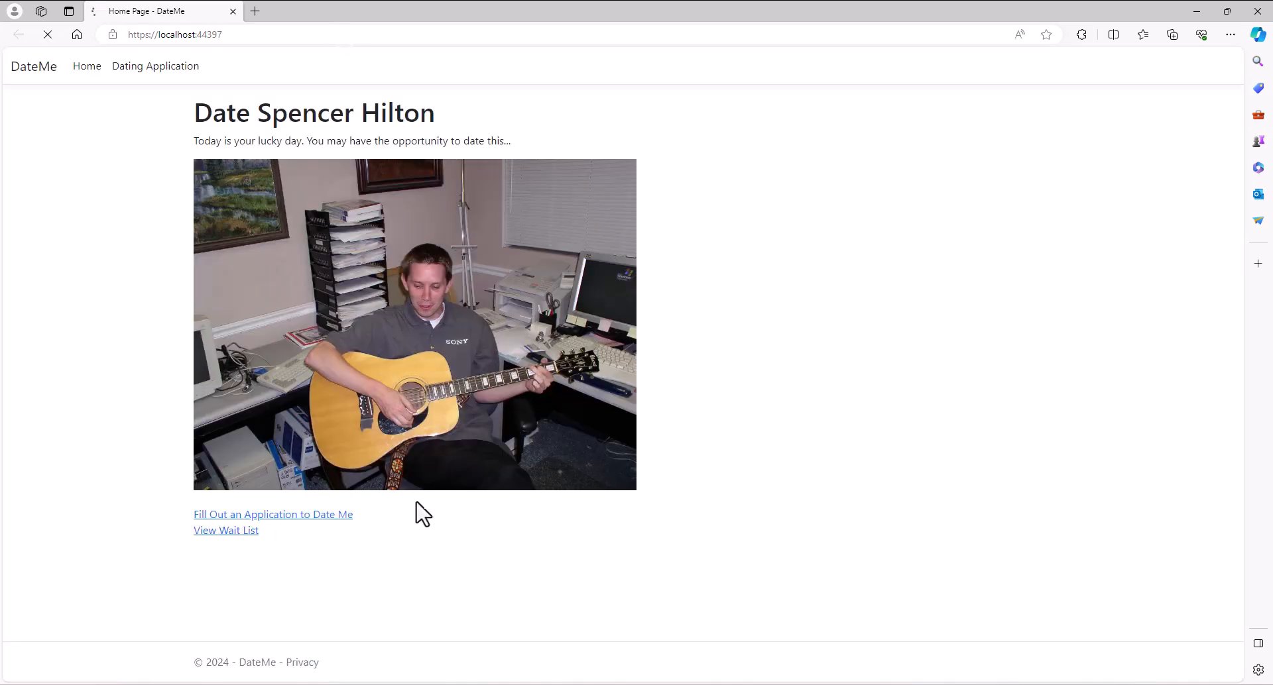
Step: Open the wait list and confirm Michael Bluth's Edit link targets /Home/Edit/1
{"action": "left_click", "coordinate": [226, 531]}
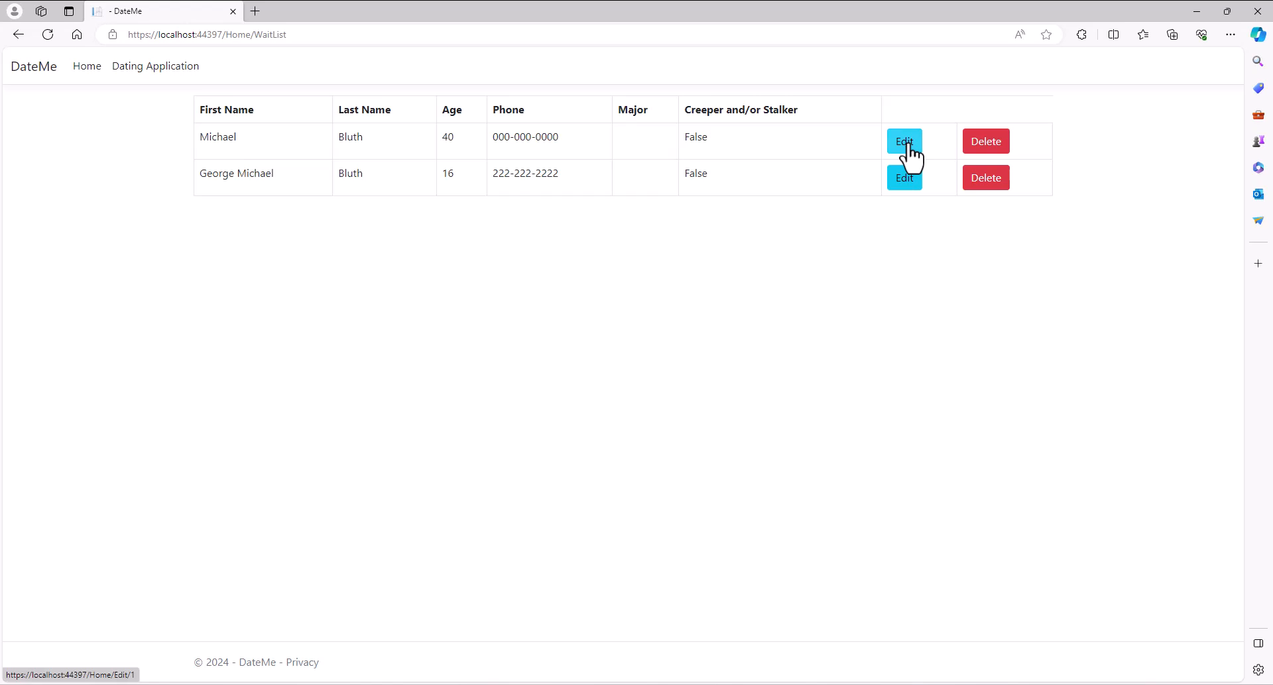
{"action": "mouse_move", "coordinate": [1084, 11]}
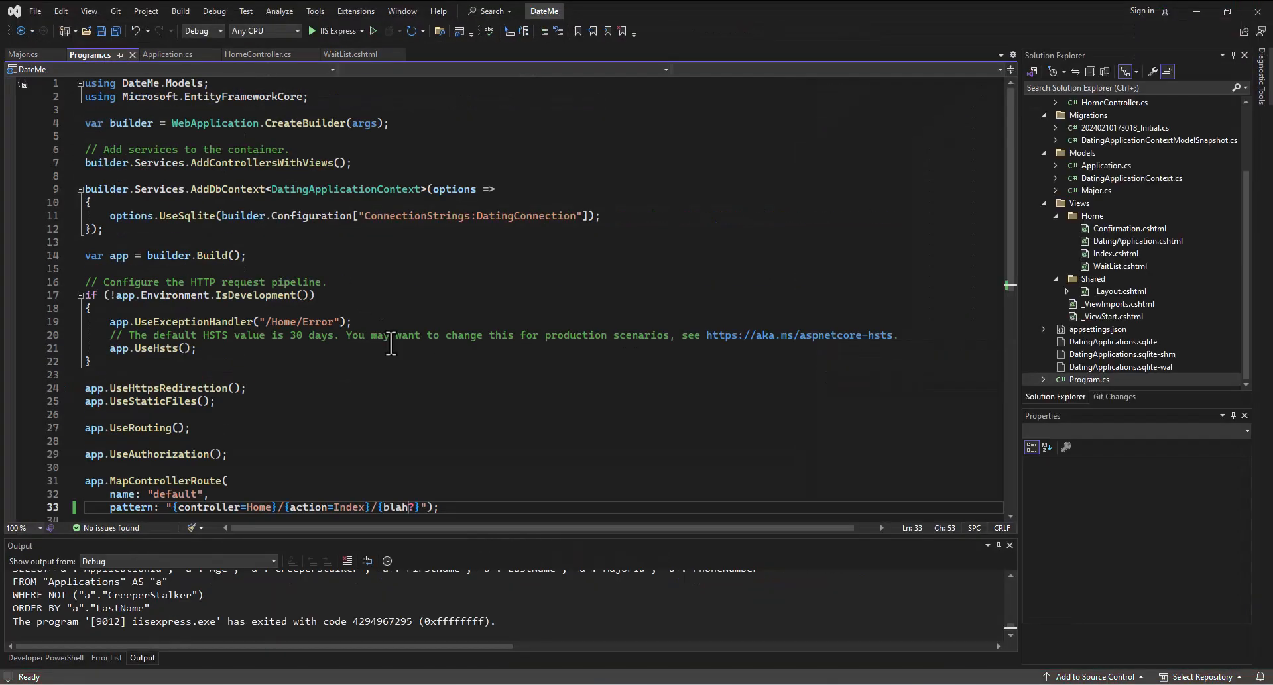
Step: Rename the HomeController Edit action's recordId parameter to blah
{"action": "left_click", "coordinate": [258, 55]}
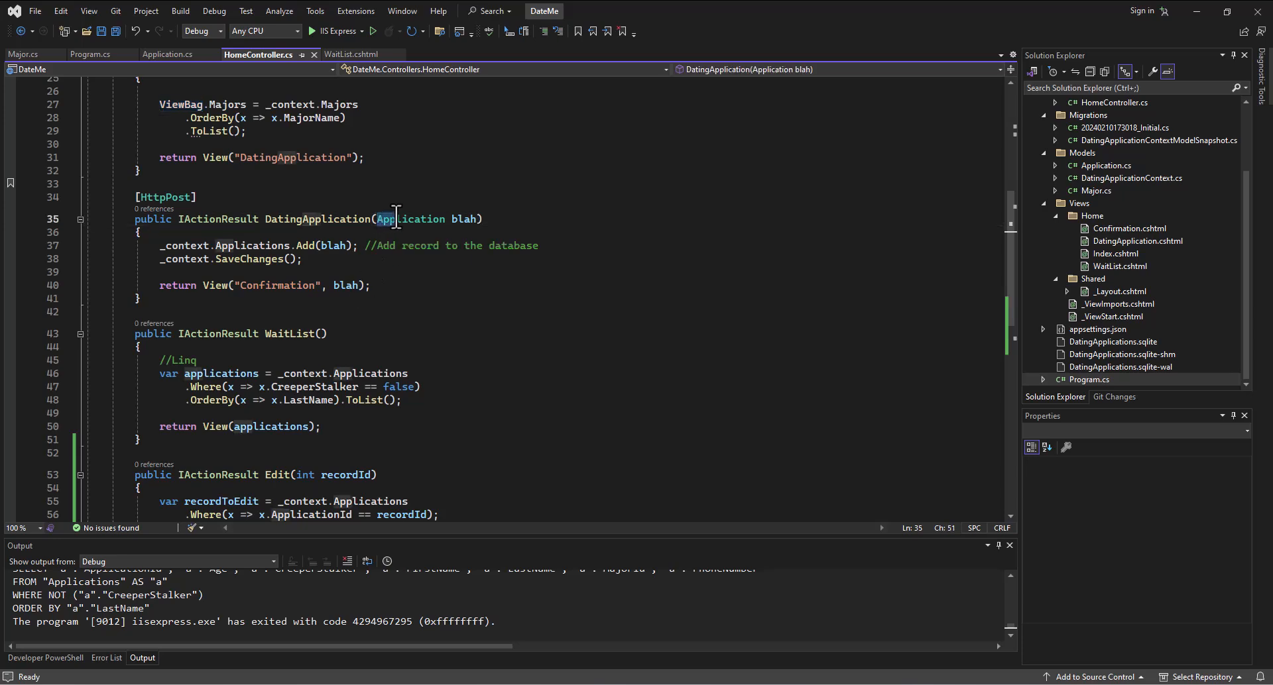
{"action": "double_click", "coordinate": [463, 219]}
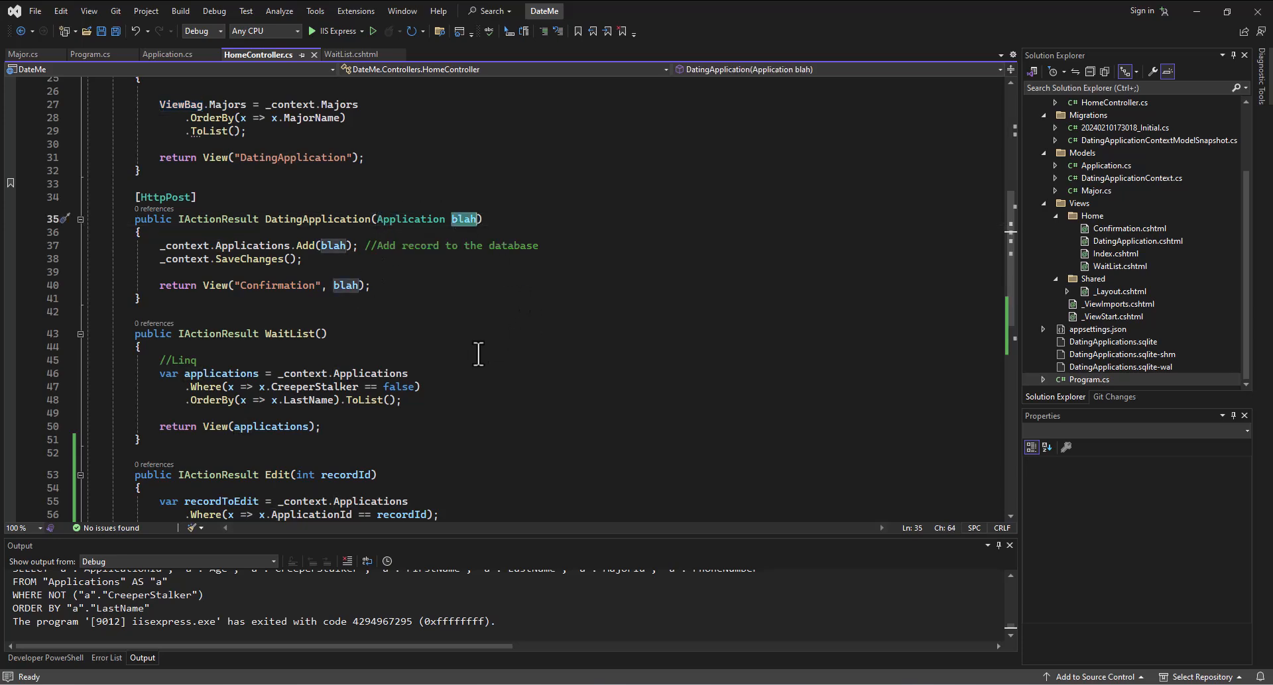
{"action": "scroll", "scroll_direction": "down", "scroll_amount": 3}
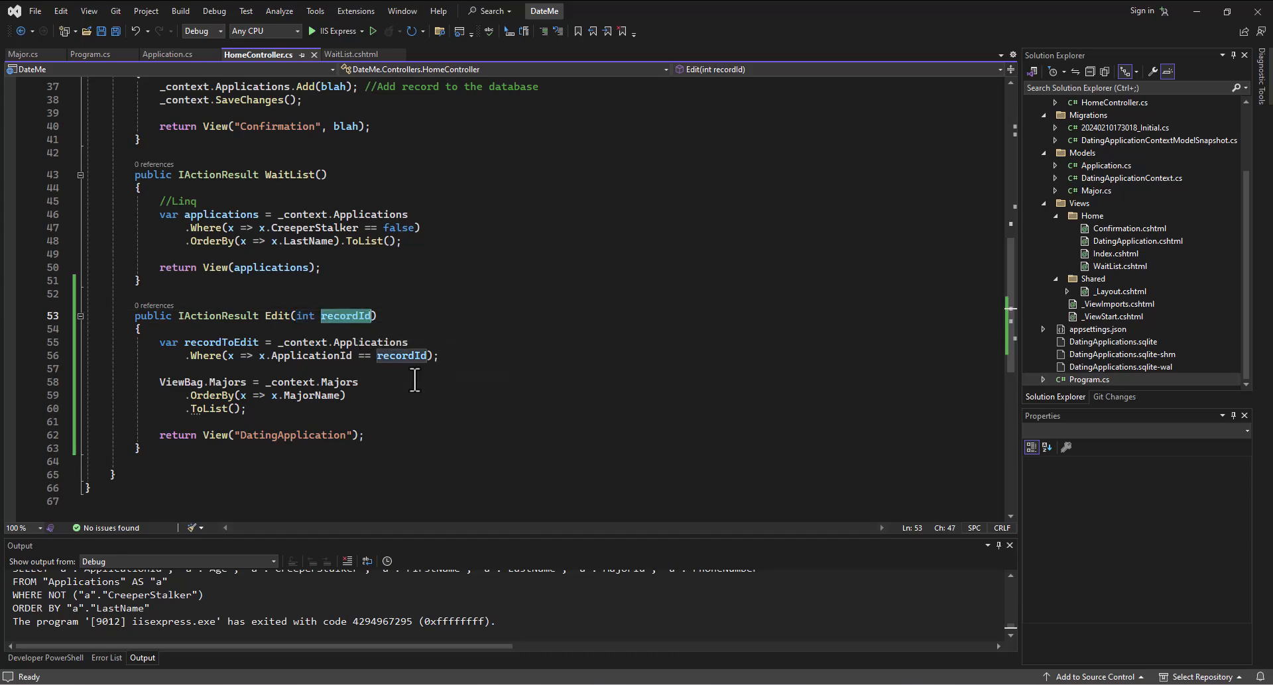
{"action": "mouse_move", "coordinate": [345, 328]}
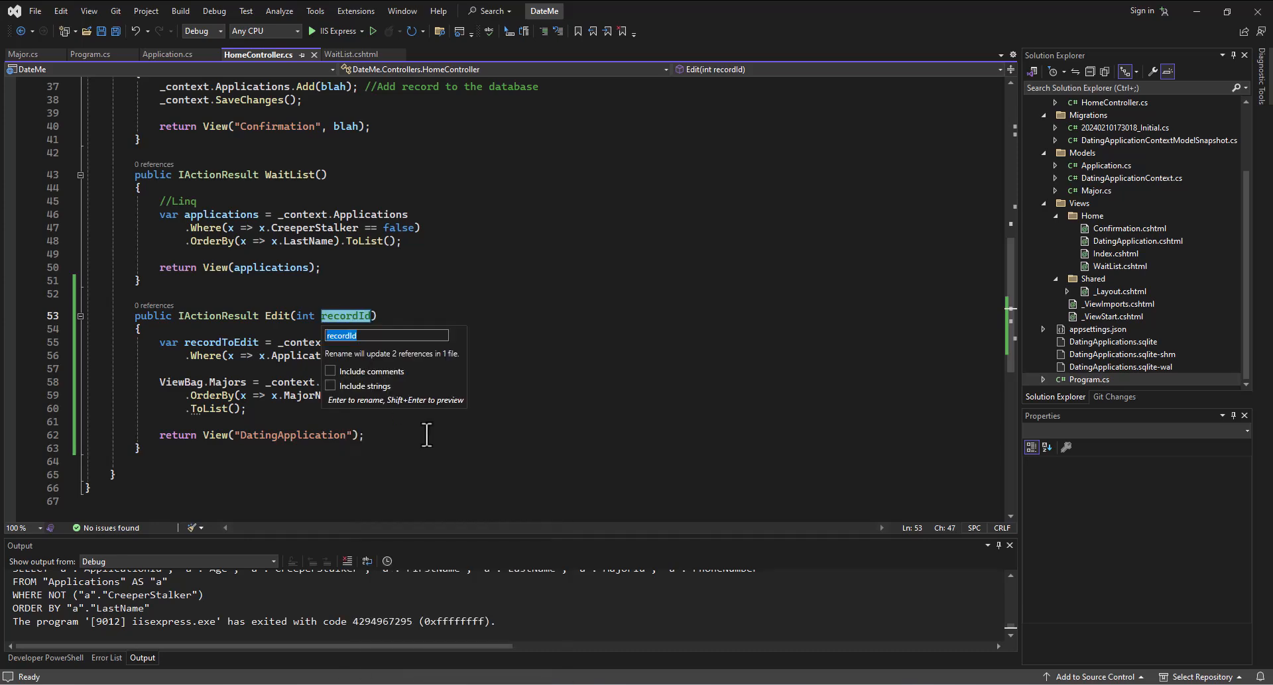
{"action": "type", "text": "blah"}
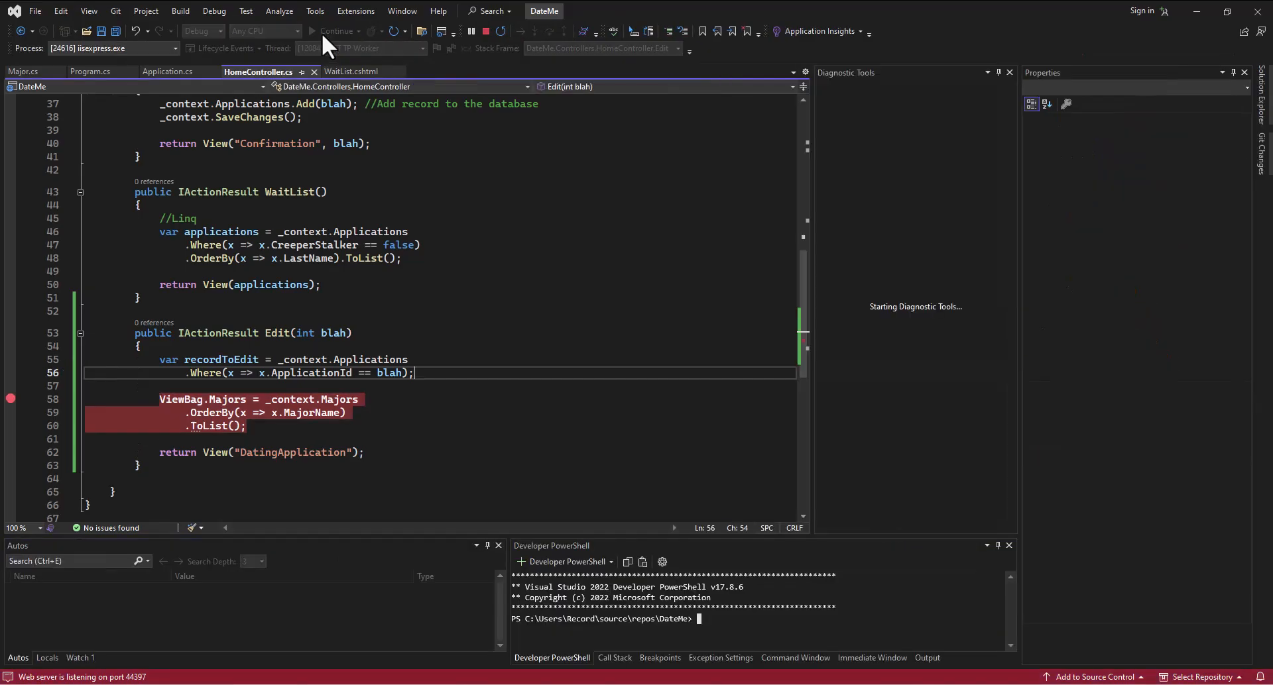
Step: Show the wait list with Michael Bluth and George Michael Bluth in Edge
{"action": "left_click", "coordinate": [333, 31]}
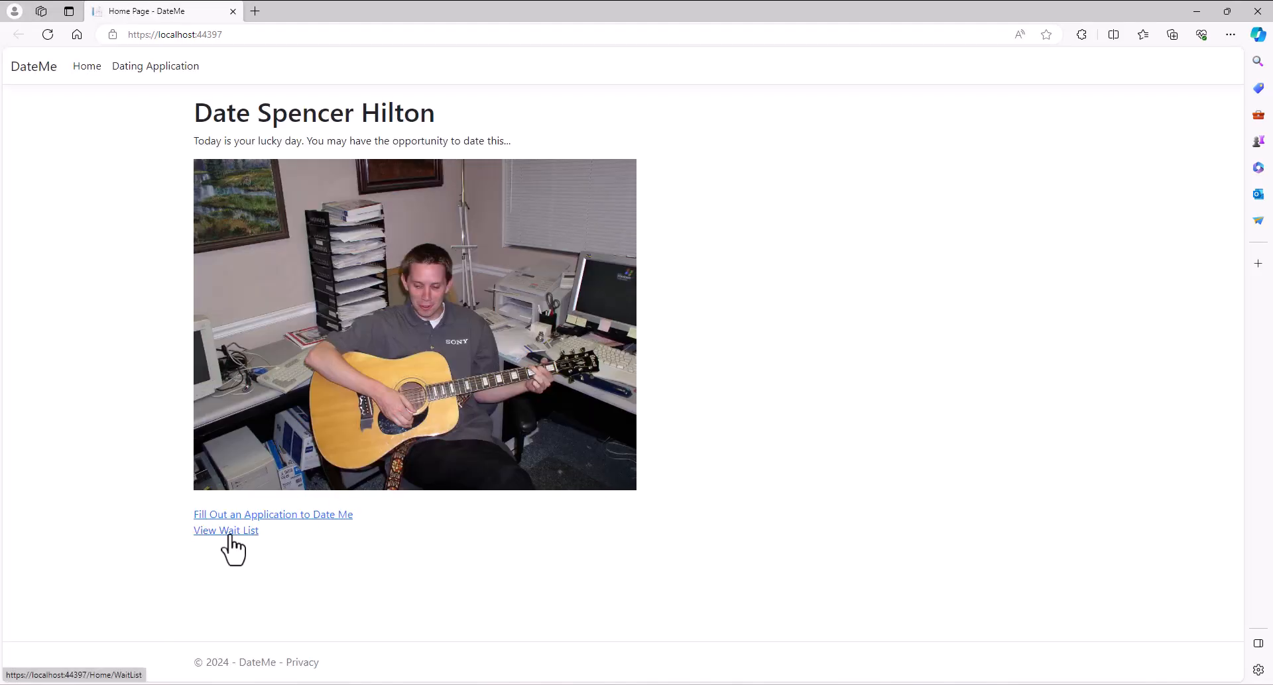
{"action": "left_click", "coordinate": [225, 530]}
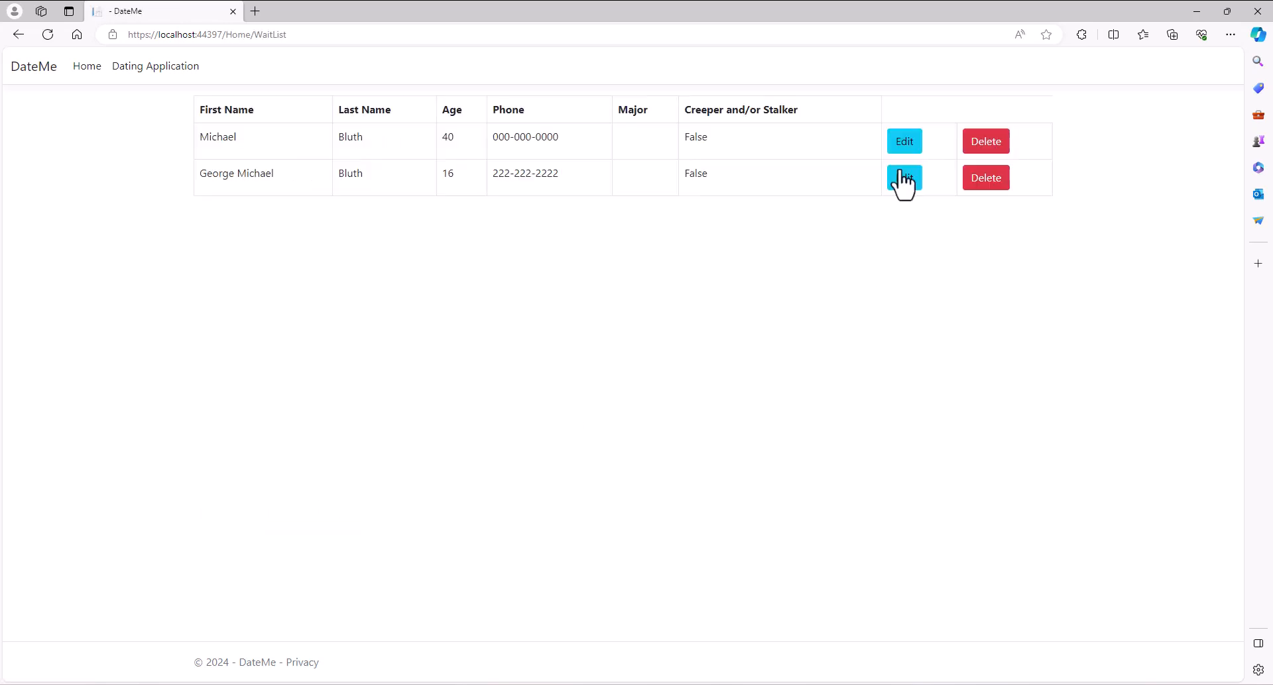
{"action": "mouse_move", "coordinate": [904, 140]}
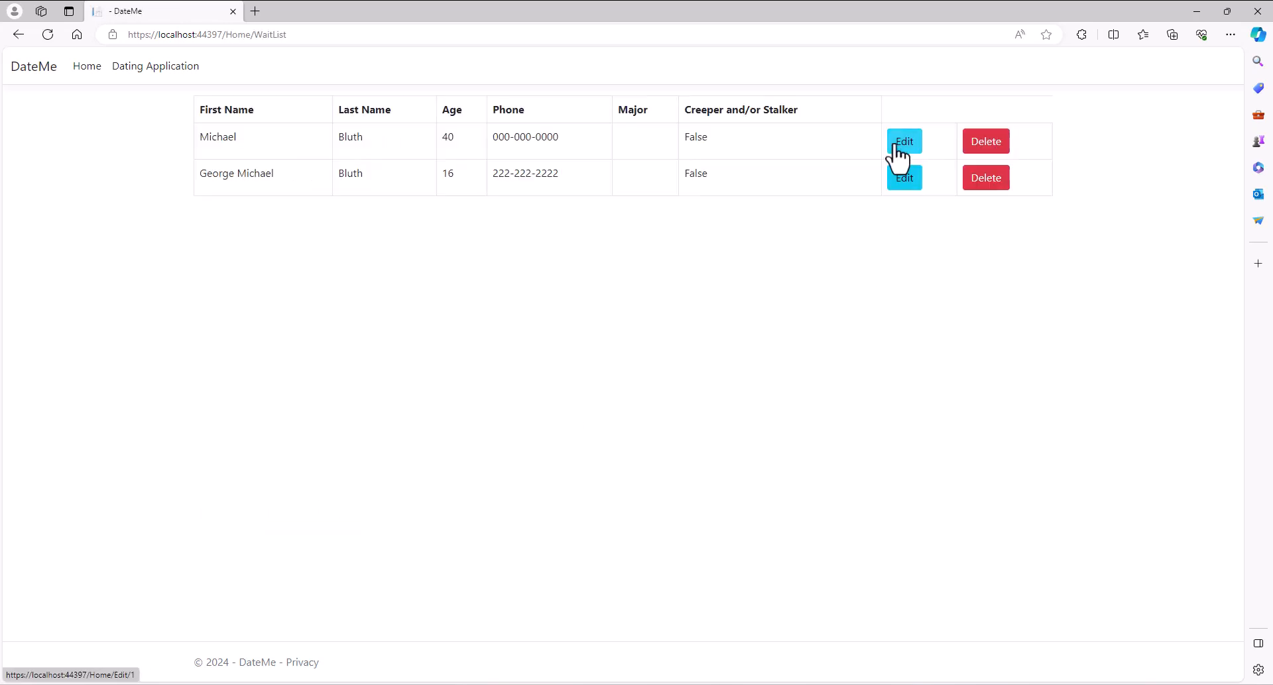
{"action": "mouse_move", "coordinate": [904, 178]}
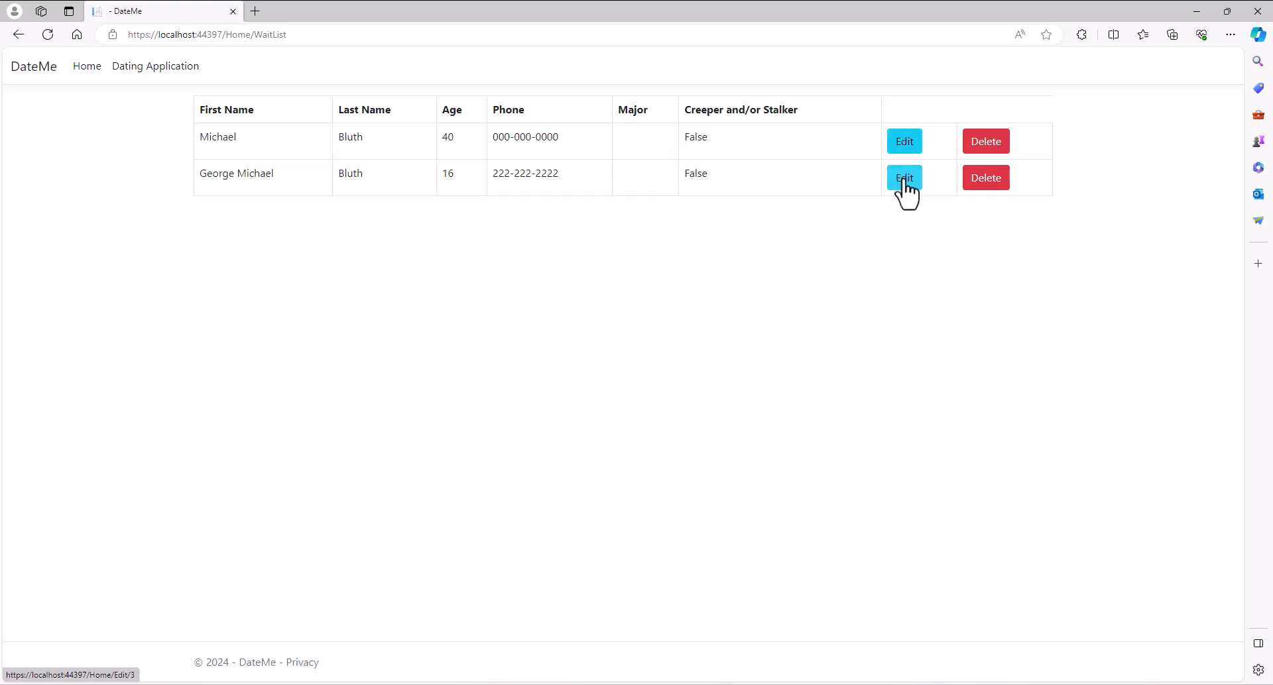
Step: Edit the second applicant's record, pausing at the Edit breakpoint with blah equal to 3
{"action": "left_click", "coordinate": [904, 178]}
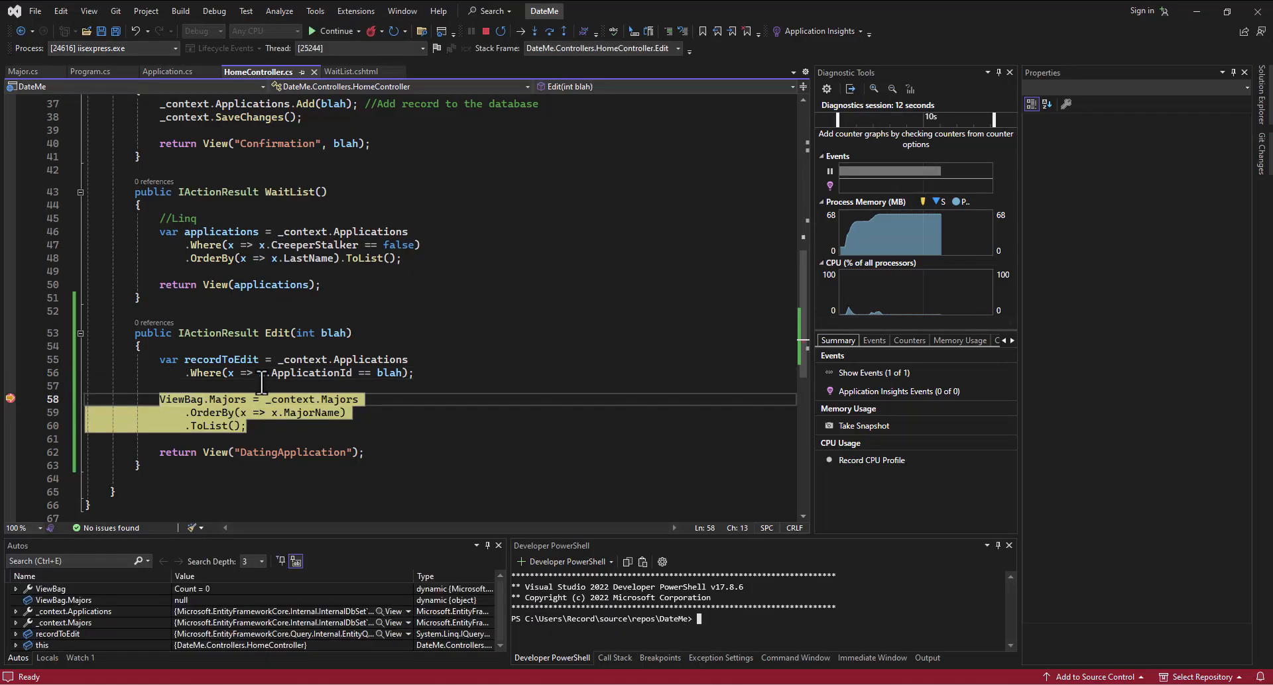
{"action": "mouse_move", "coordinate": [327, 333]}
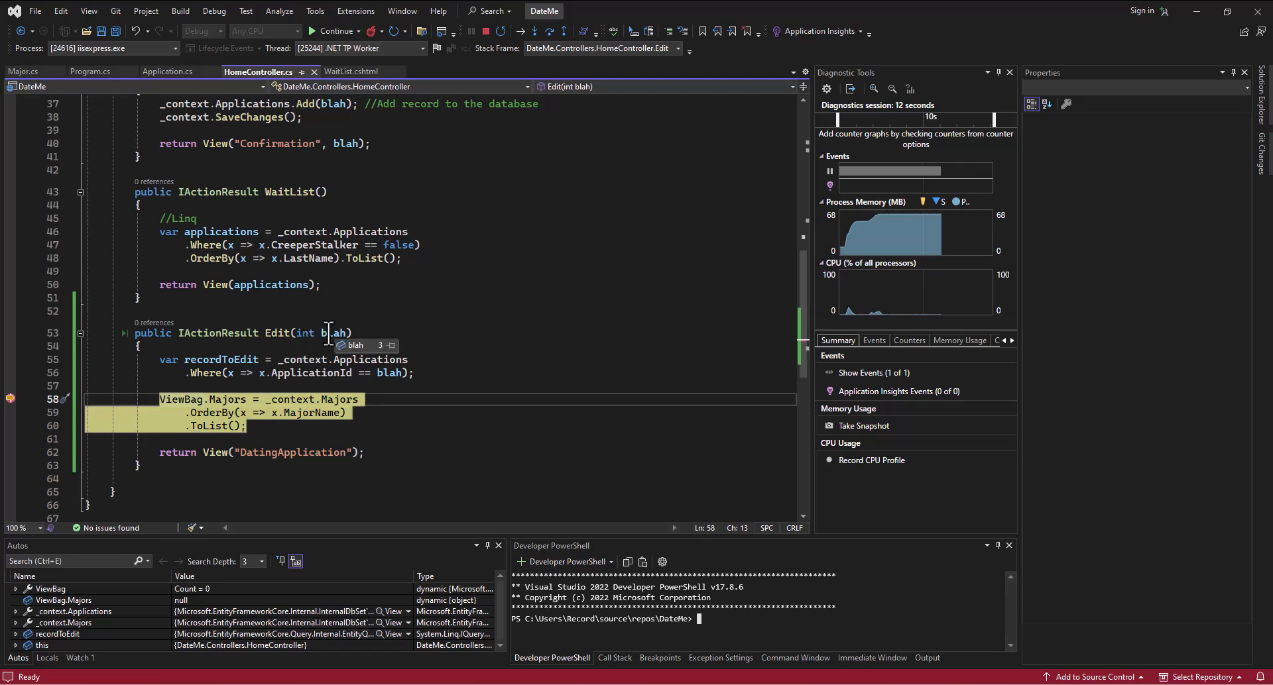
{"action": "mouse_move", "coordinate": [330, 292]}
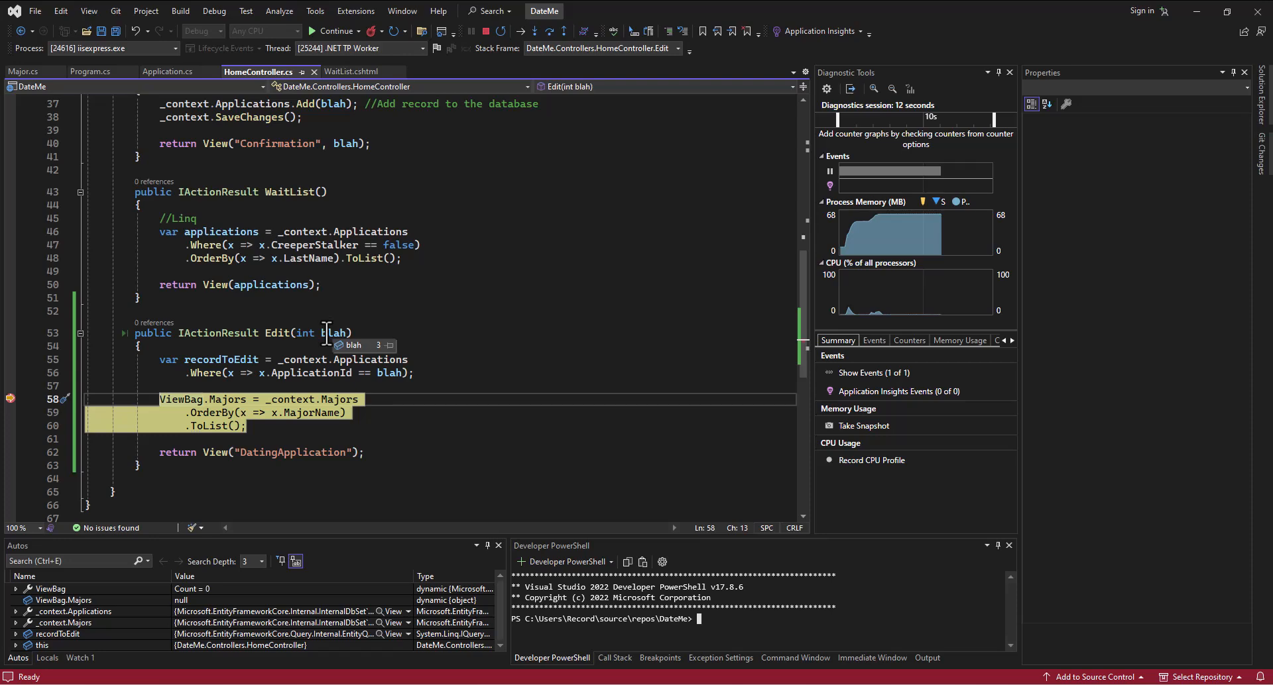
{"action": "mouse_move", "coordinate": [307, 332]}
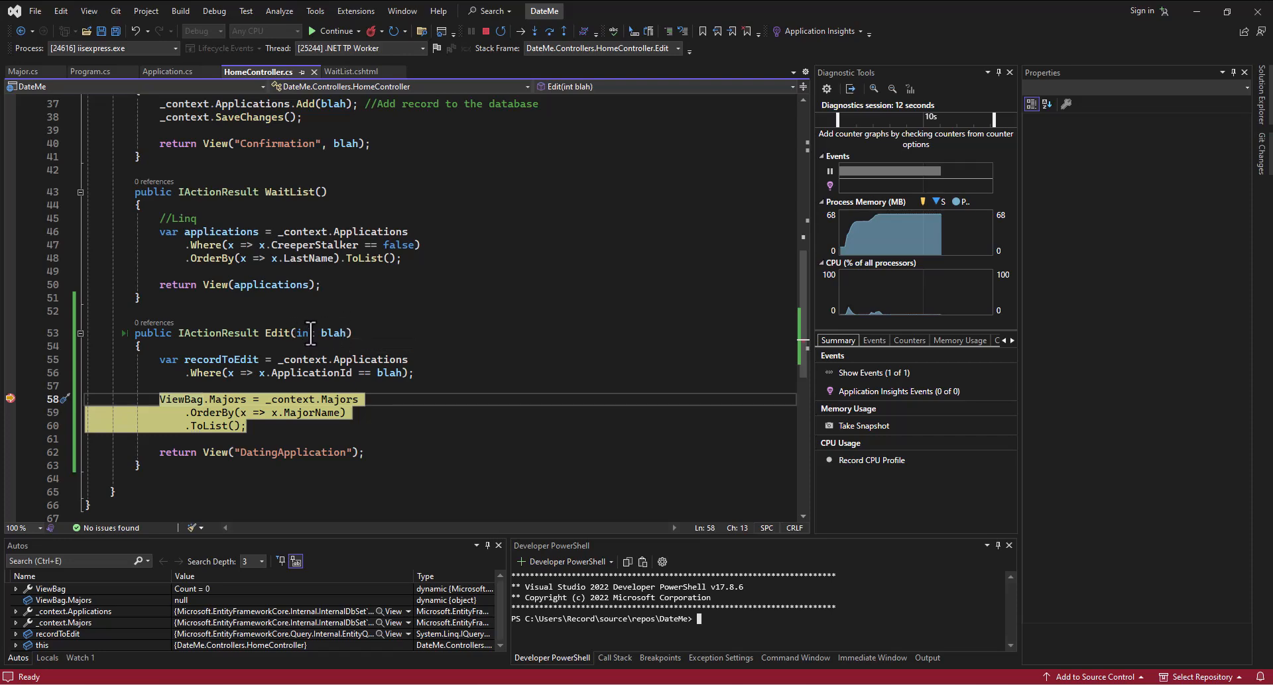
{"action": "mouse_move", "coordinate": [337, 310]}
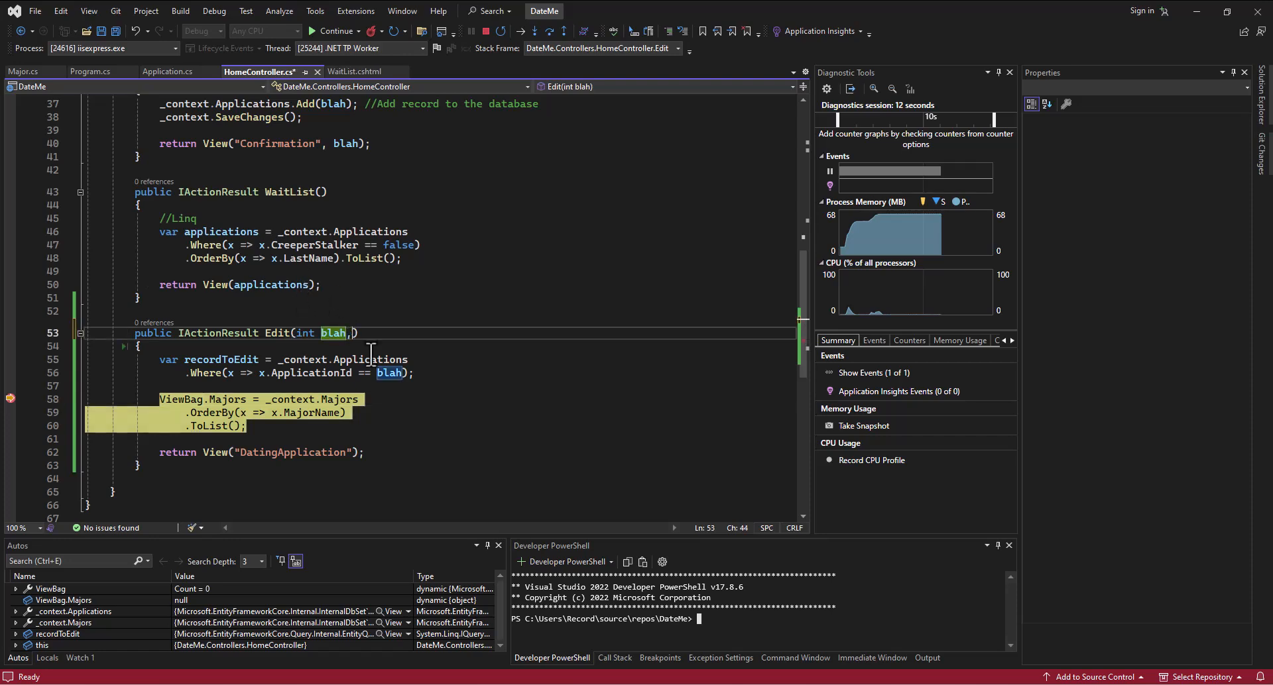
Step: Add an int yadda parameter and move it before blah, giving Edit(int yadda, int blah)
{"action": "type", "text": ", int yadda"}
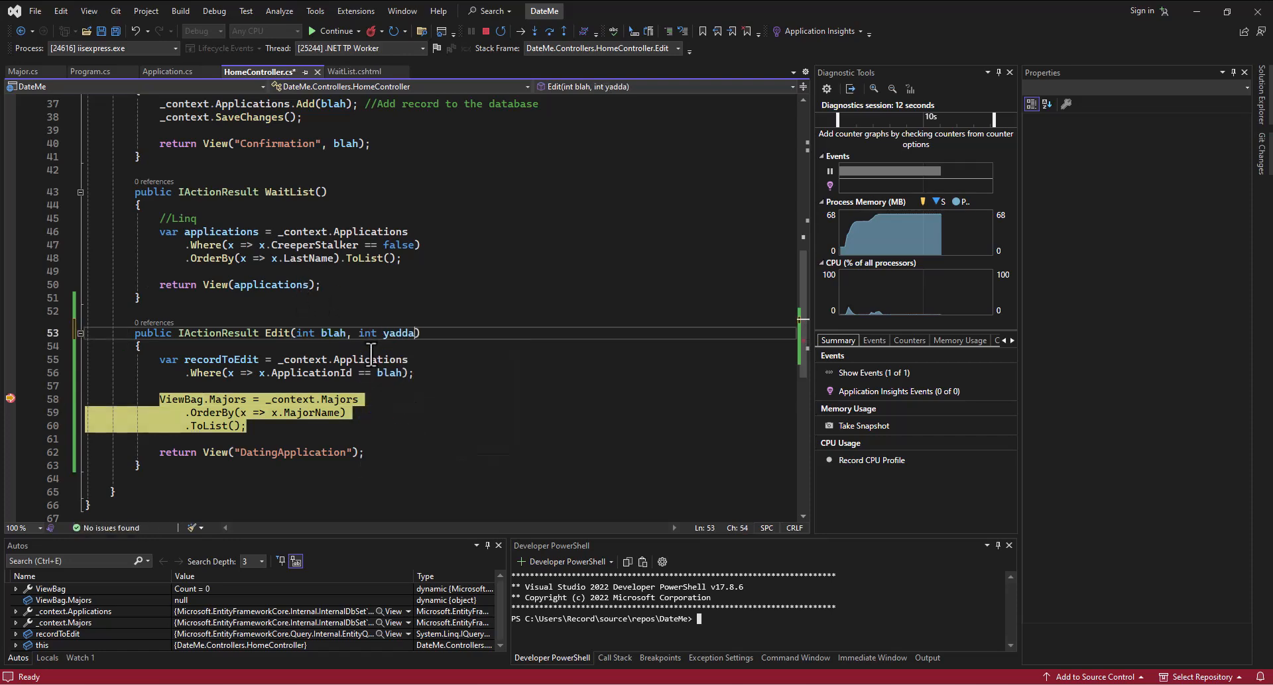
{"action": "double_click", "coordinate": [397, 333]}
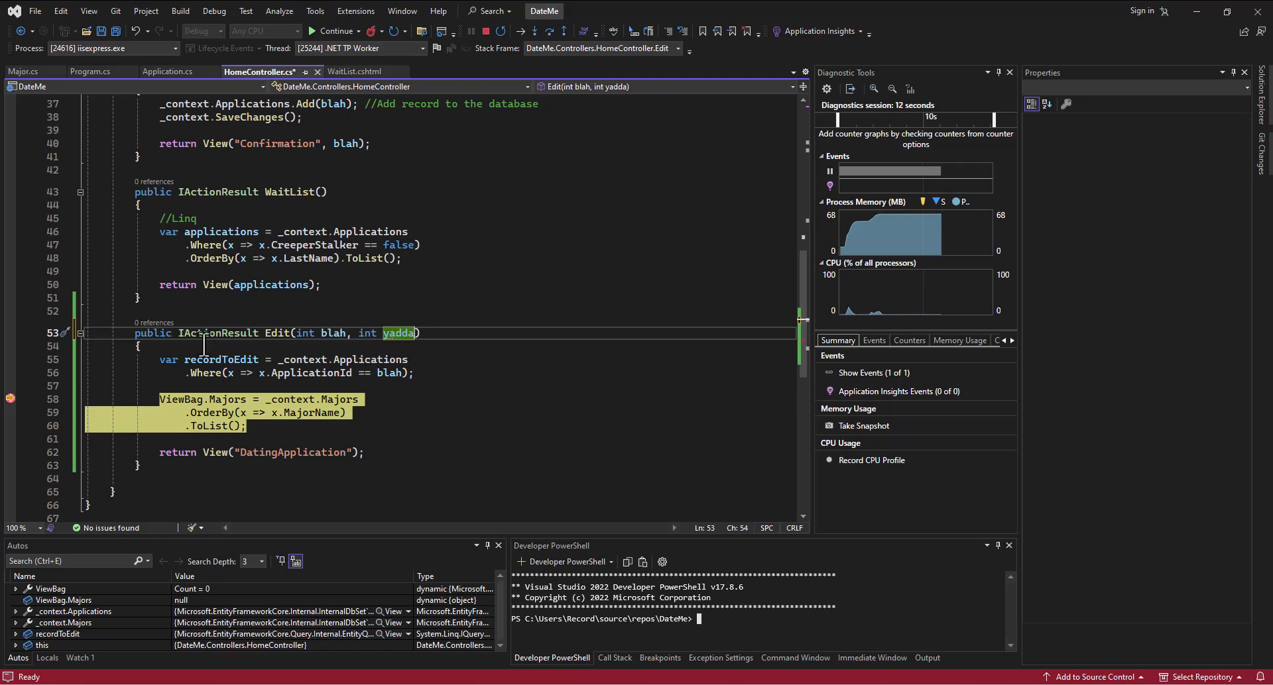
{"action": "mouse_move", "coordinate": [438, 337]}
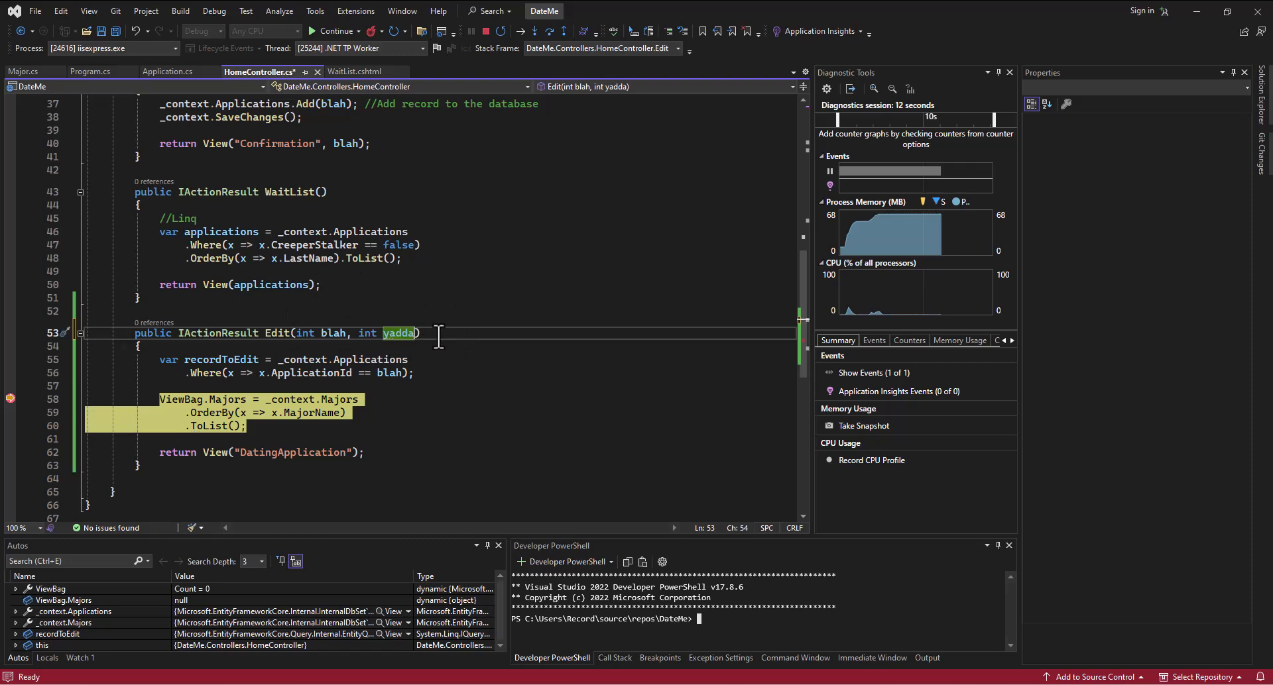
{"action": "left_click", "coordinate": [357, 333]}
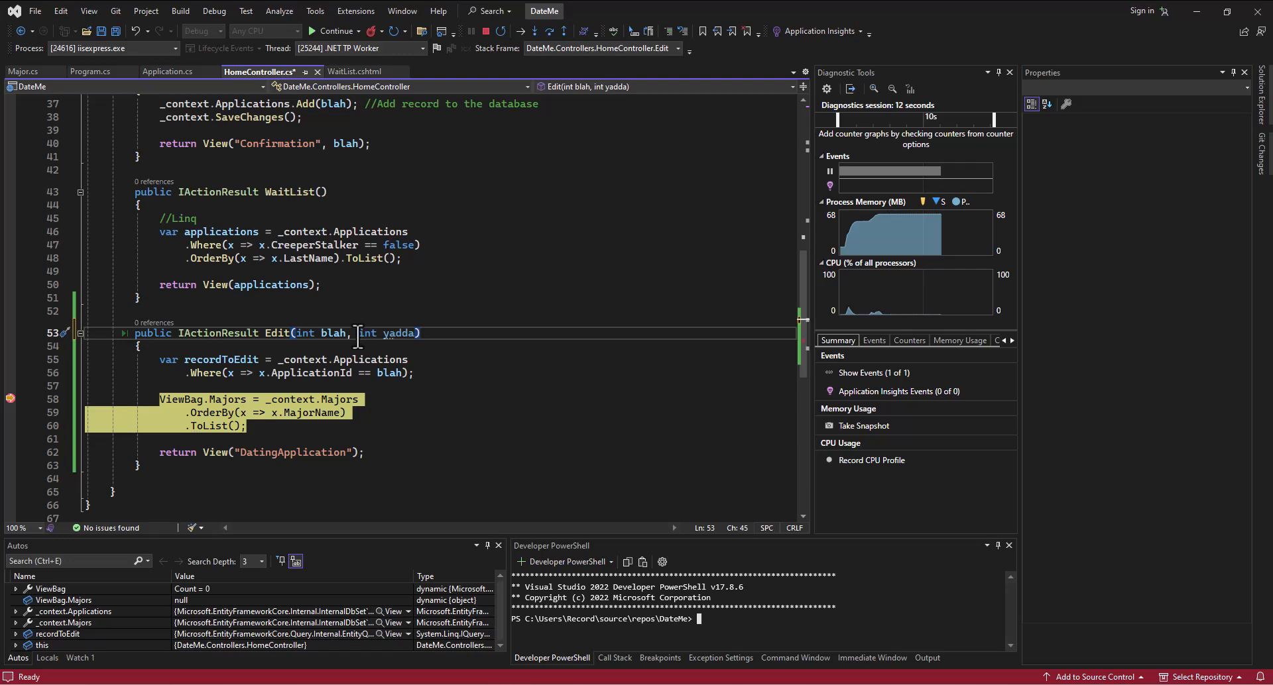
{"action": "double_click", "coordinate": [390, 333]}
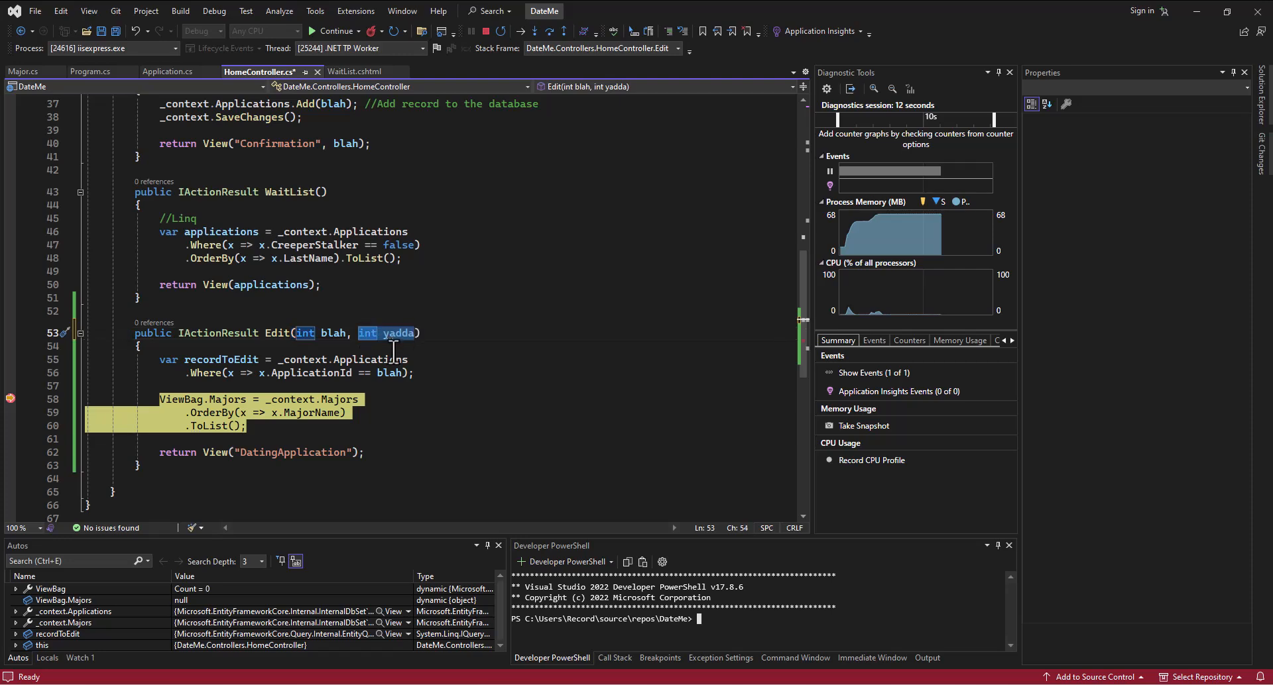
{"action": "key", "text": "Delete"}
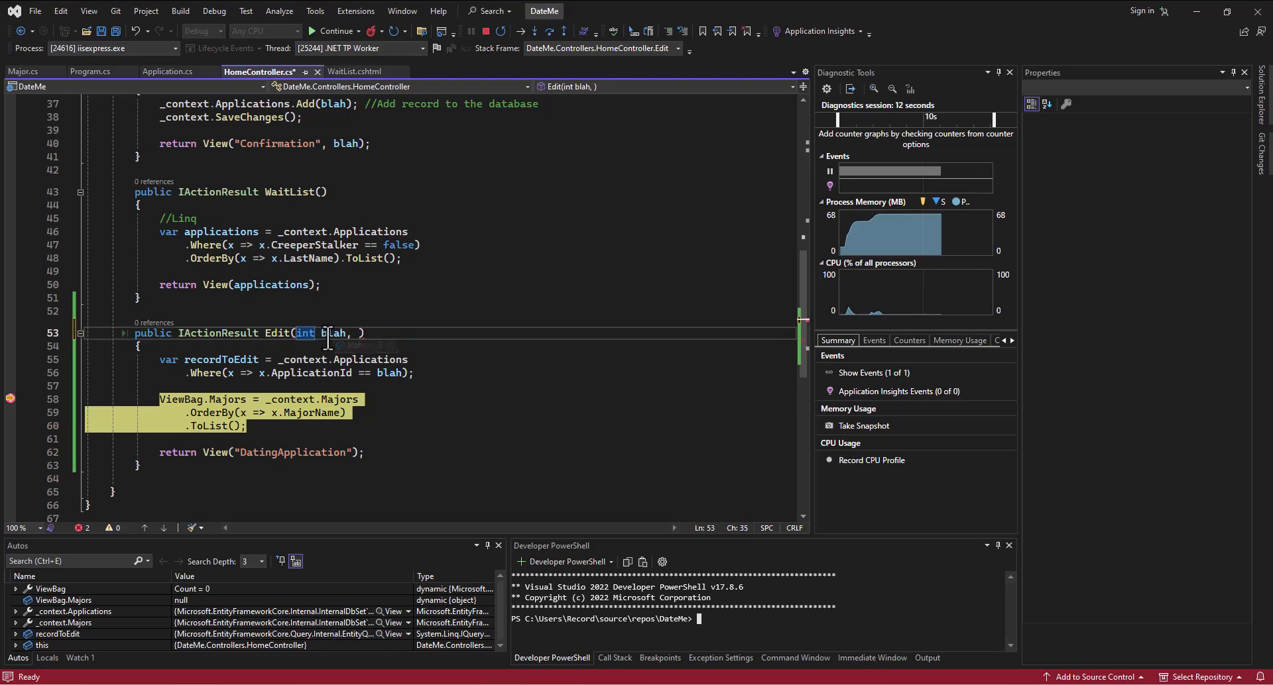
{"action": "type", "text": "yadda, int"}
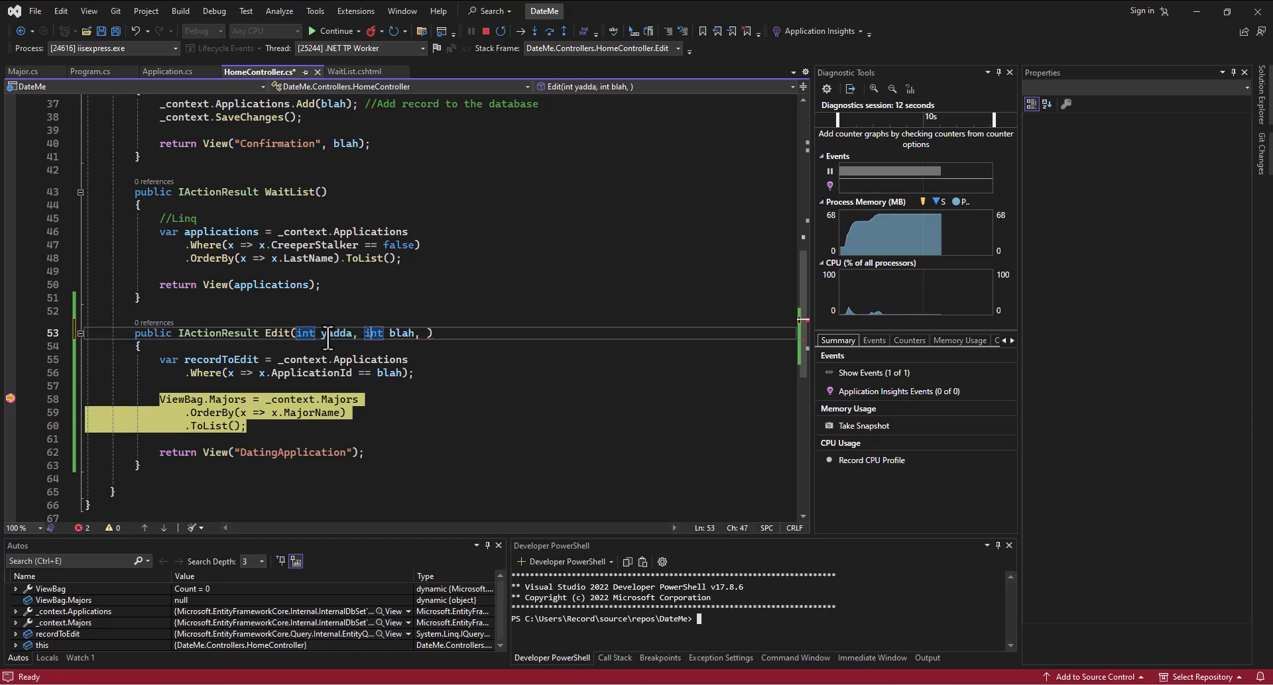
{"action": "key", "text": "Backspace"}
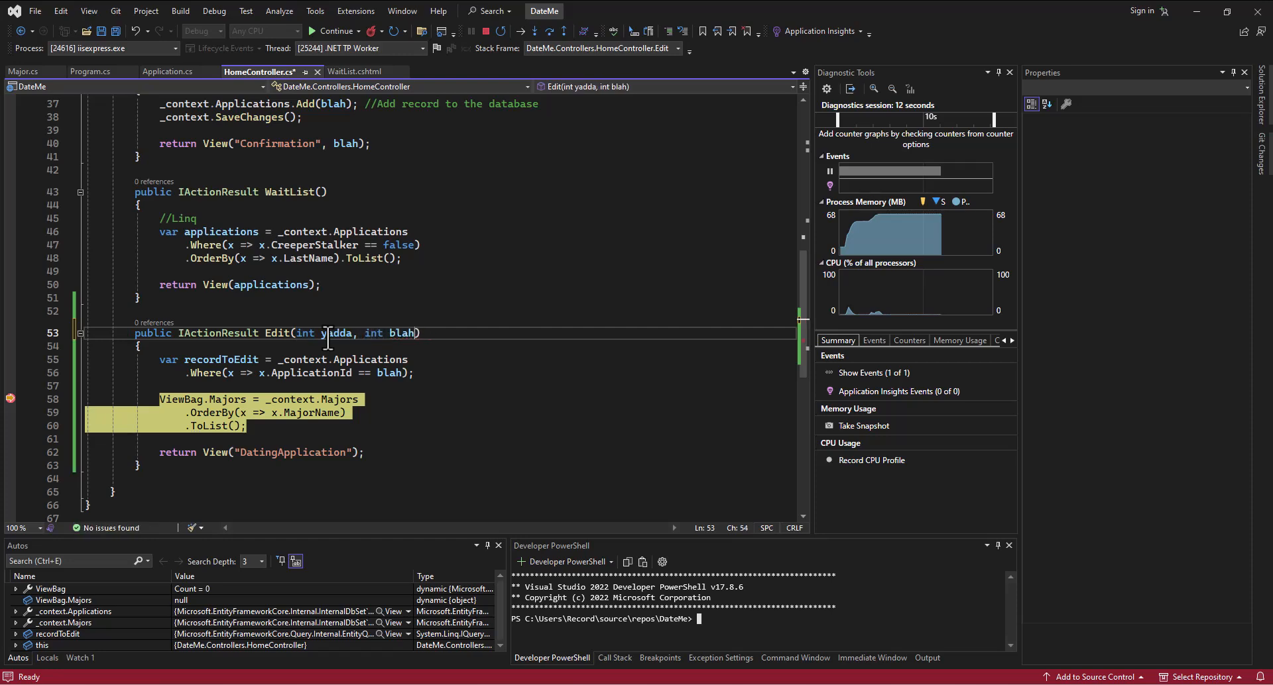
{"action": "double_click", "coordinate": [401, 333]}
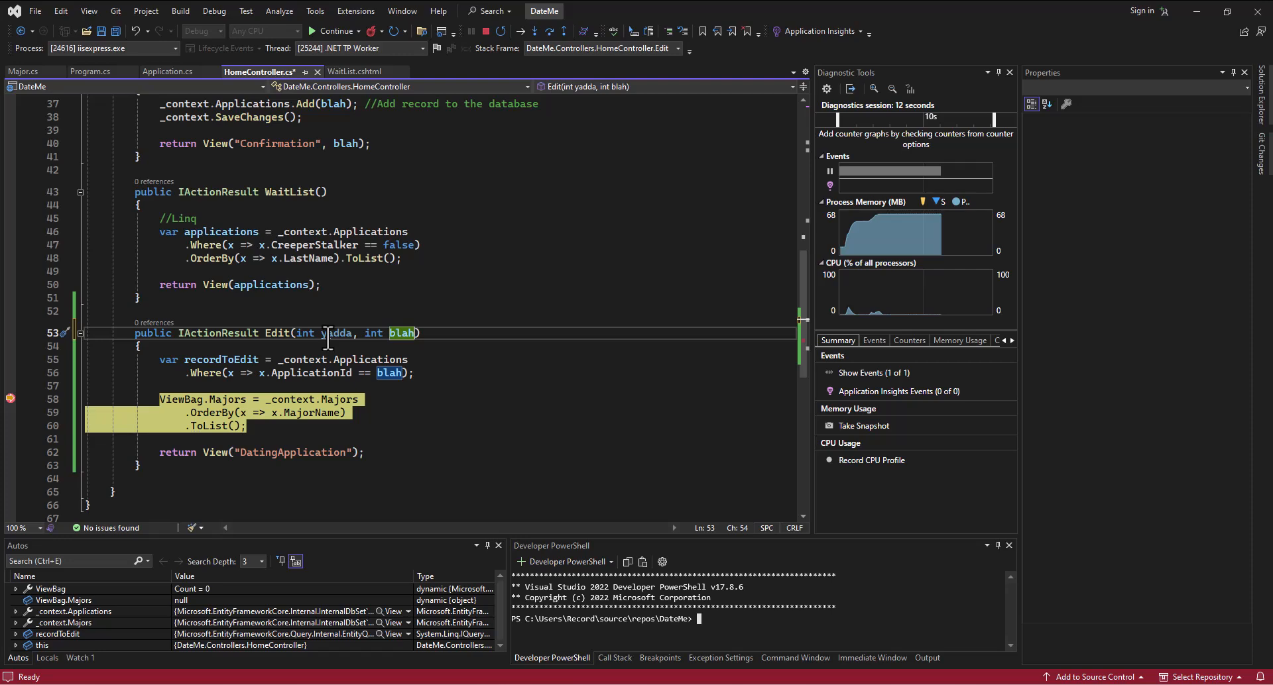
{"action": "mouse_move", "coordinate": [392, 77]}
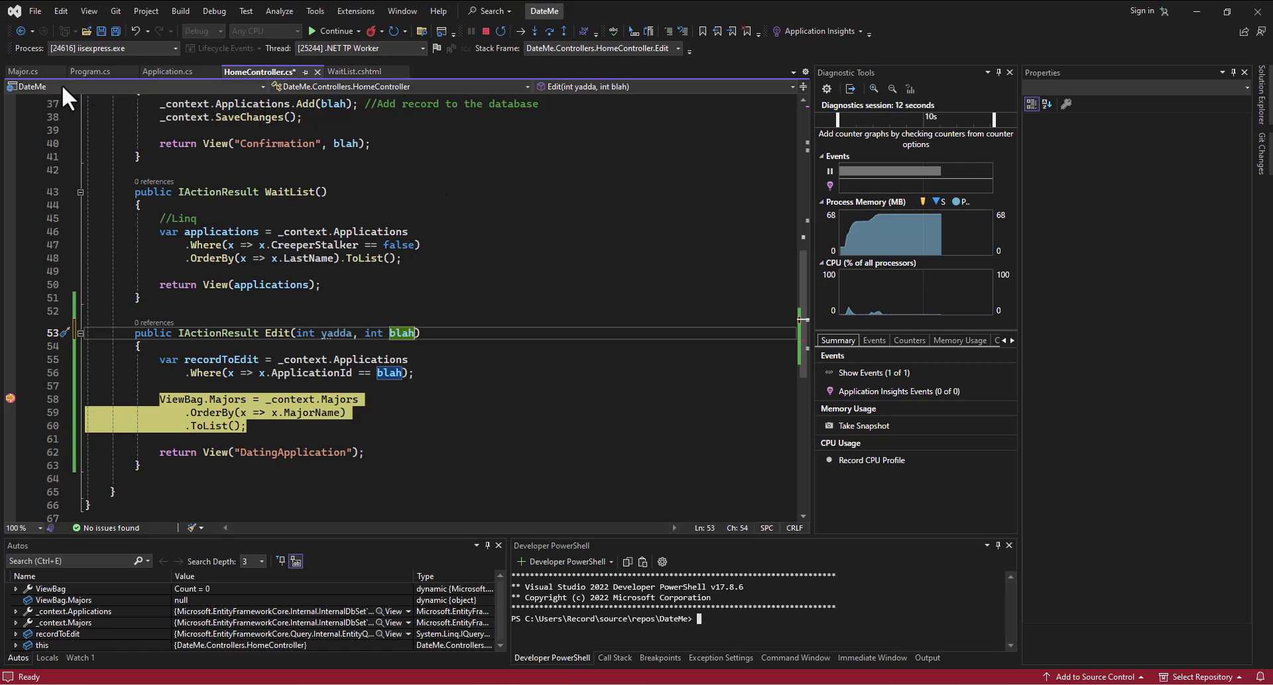
Step: Confirm {id?} in Program.cs and asp-route-id in WaitList, then rename blah to id
{"action": "left_click", "coordinate": [90, 72]}
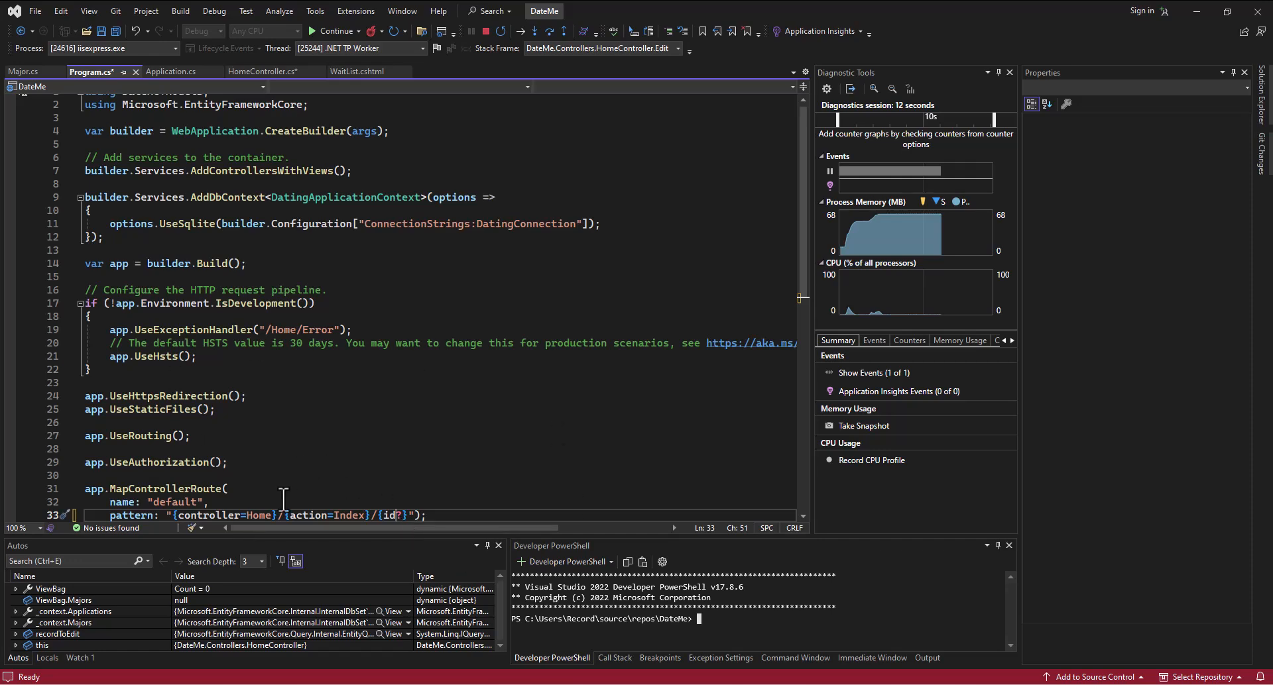
{"action": "scroll", "scroll_direction": "down", "scroll_amount": 3}
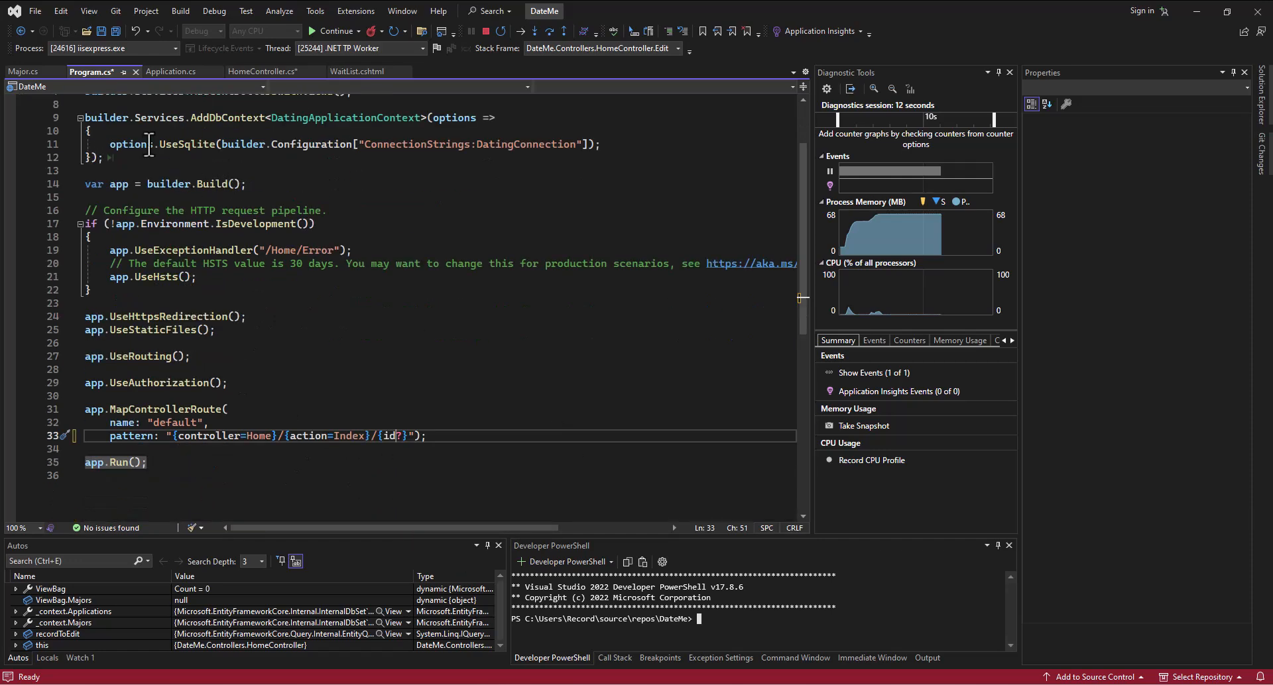
{"action": "left_click", "coordinate": [357, 72]}
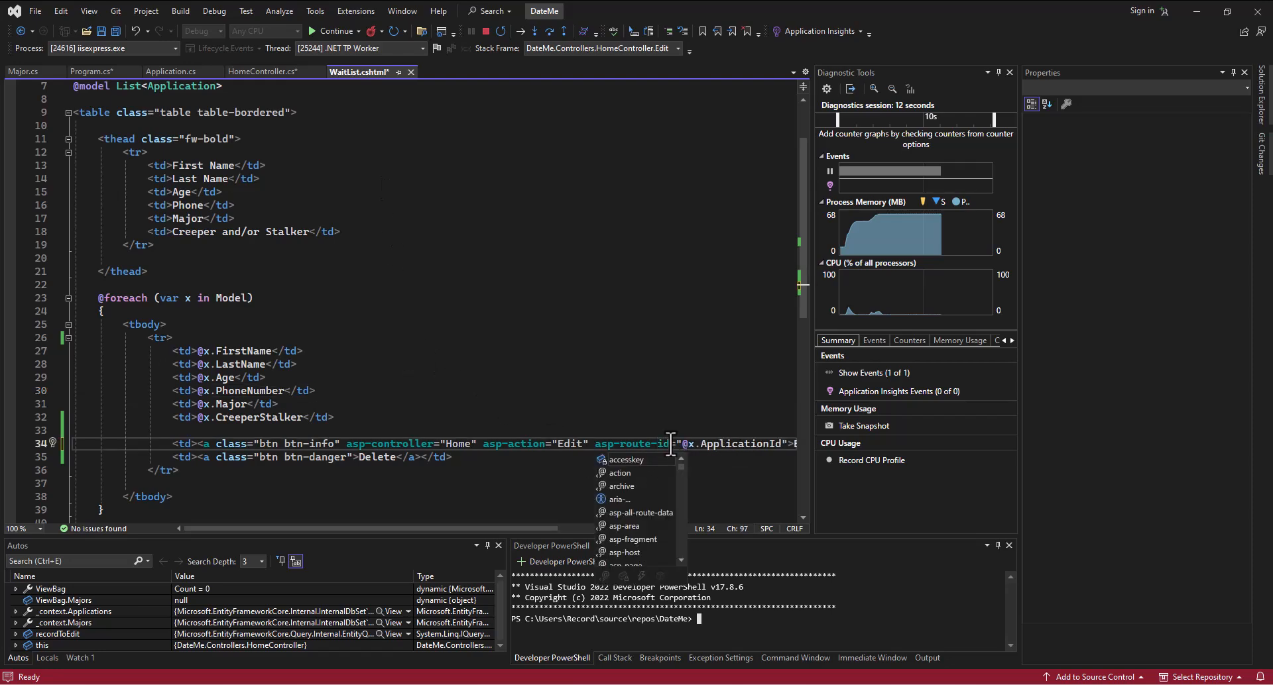
{"action": "left_click", "coordinate": [261, 72]}
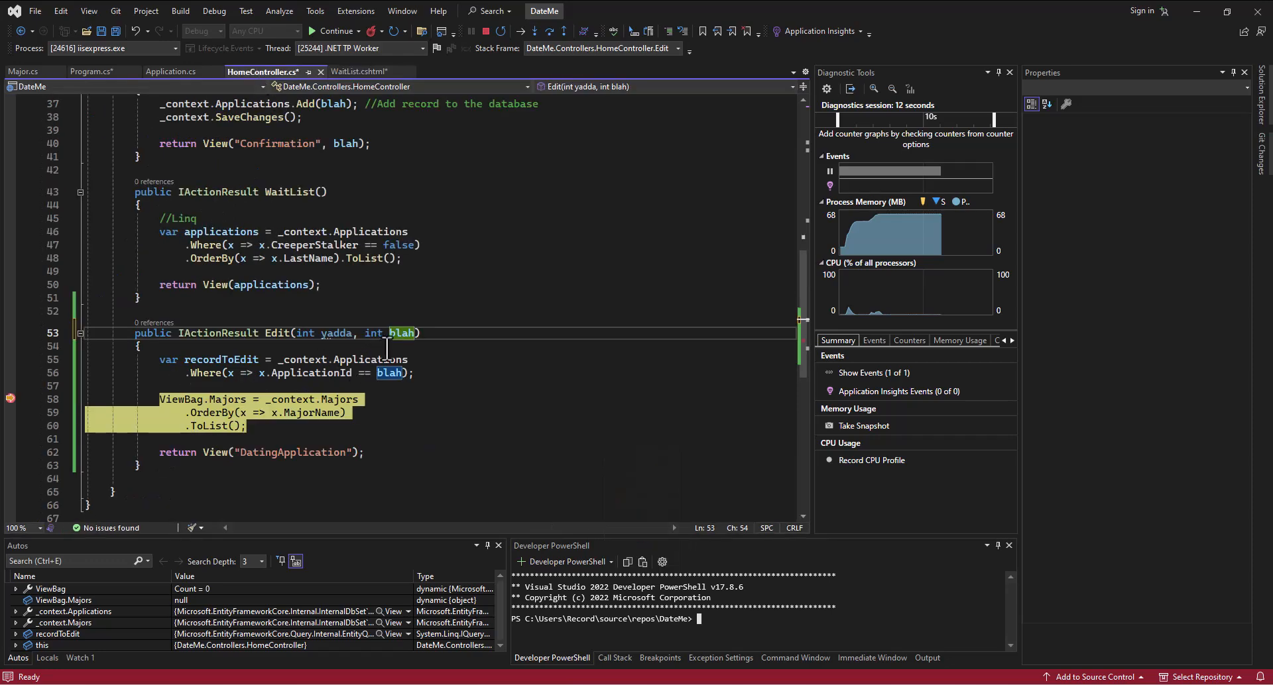
{"action": "type", "text": "id"}
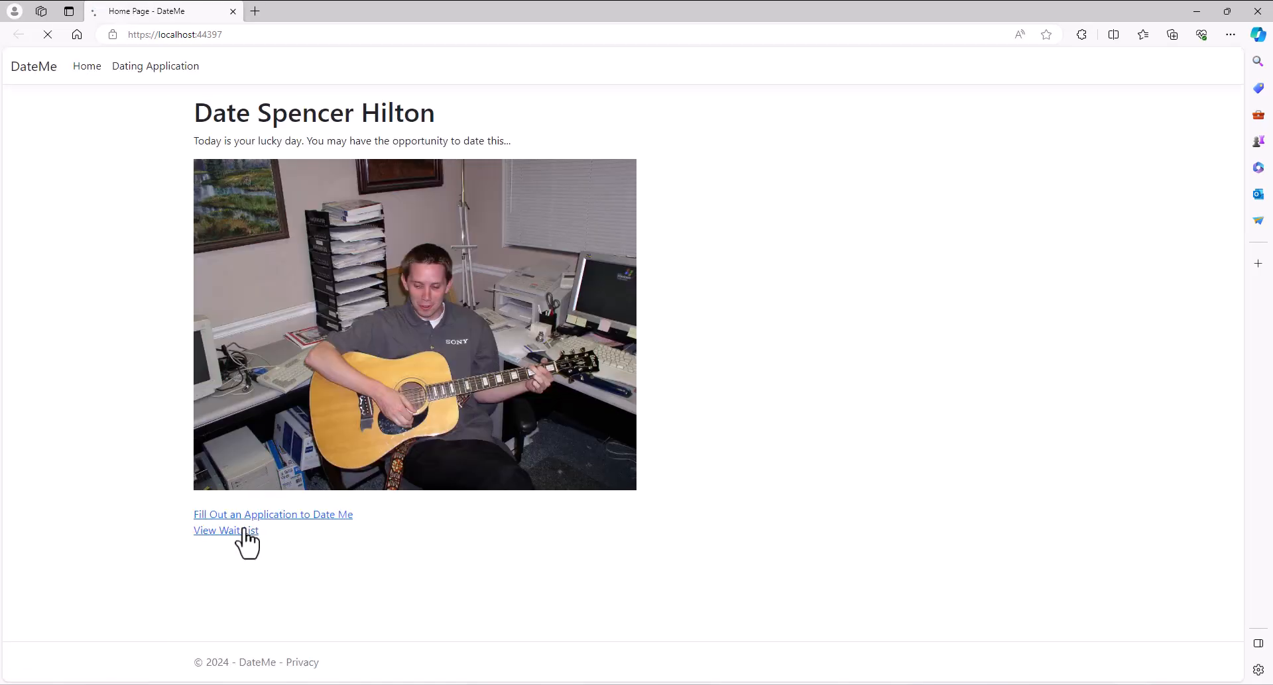
Step: Open the wait list and edit a record, stopping in Edit with id equal to 3
{"action": "left_click", "coordinate": [225, 530]}
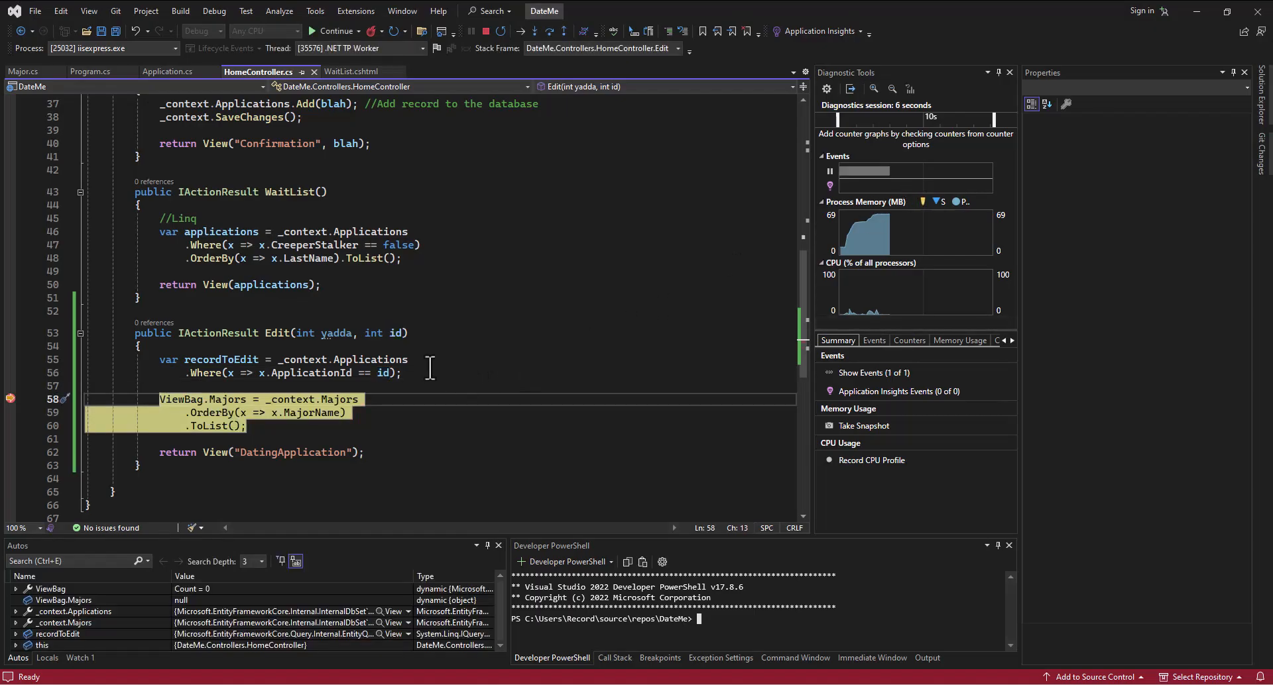
{"action": "mouse_move", "coordinate": [393, 333]}
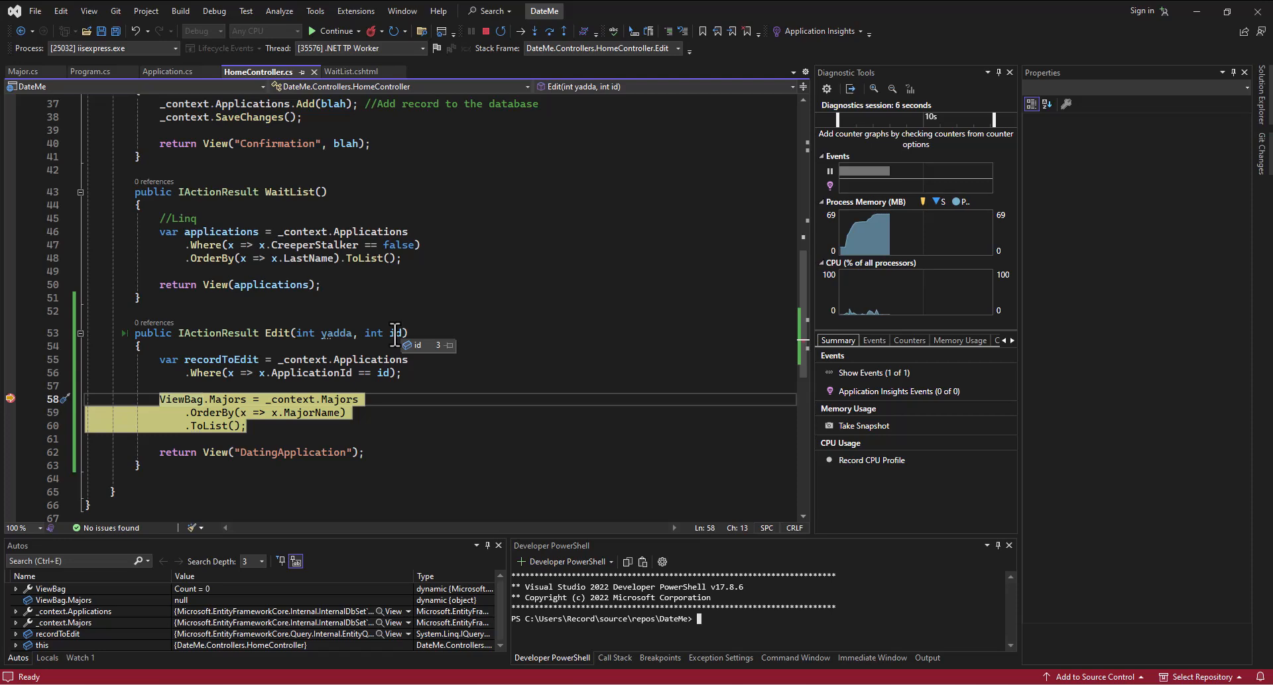
{"action": "mouse_move", "coordinate": [335, 333]}
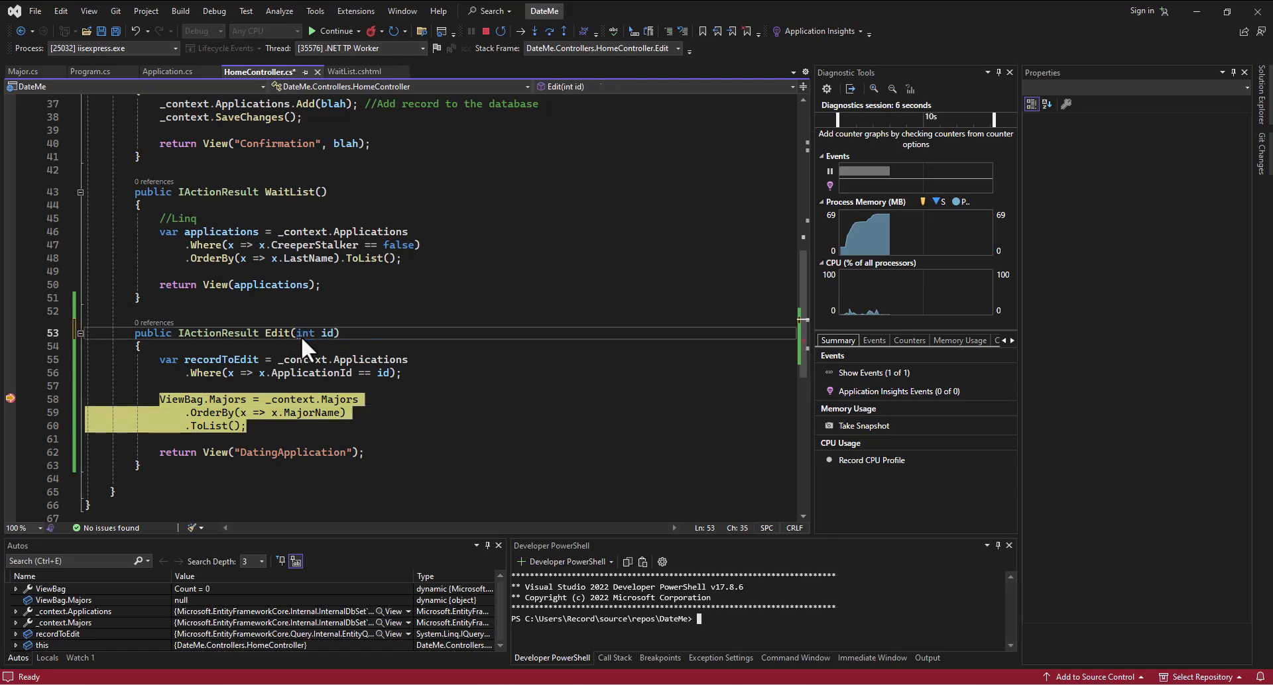
Step: Highlight the int type of the id parameter in Edit(int id) while paused at the breakpoint
{"action": "double_click", "coordinate": [304, 333]}
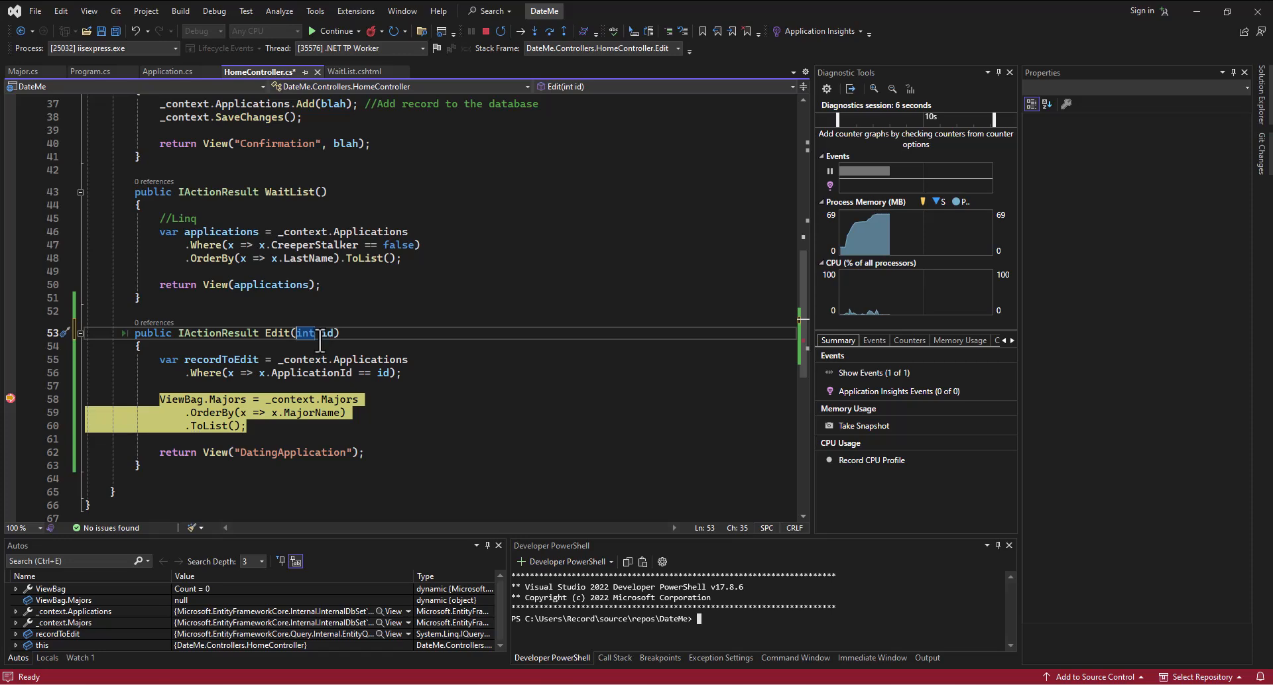
{"action": "mouse_move", "coordinate": [381, 373]}
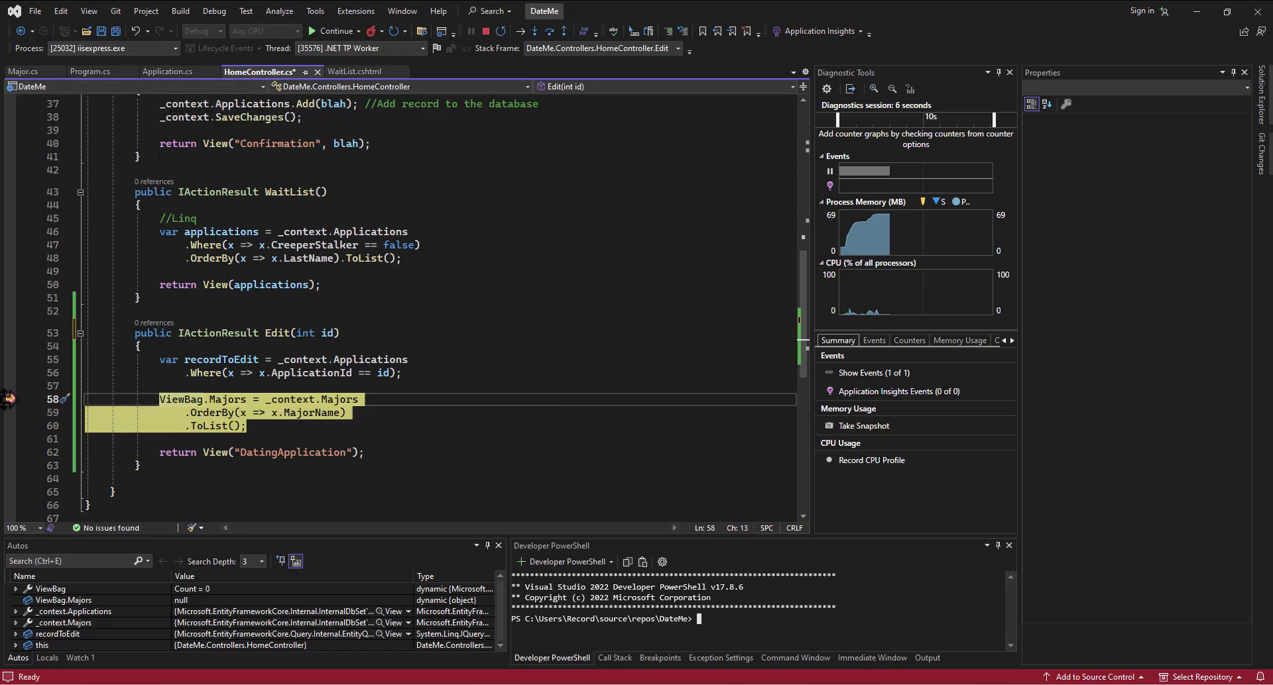
{"action": "mouse_move", "coordinate": [340, 244]}
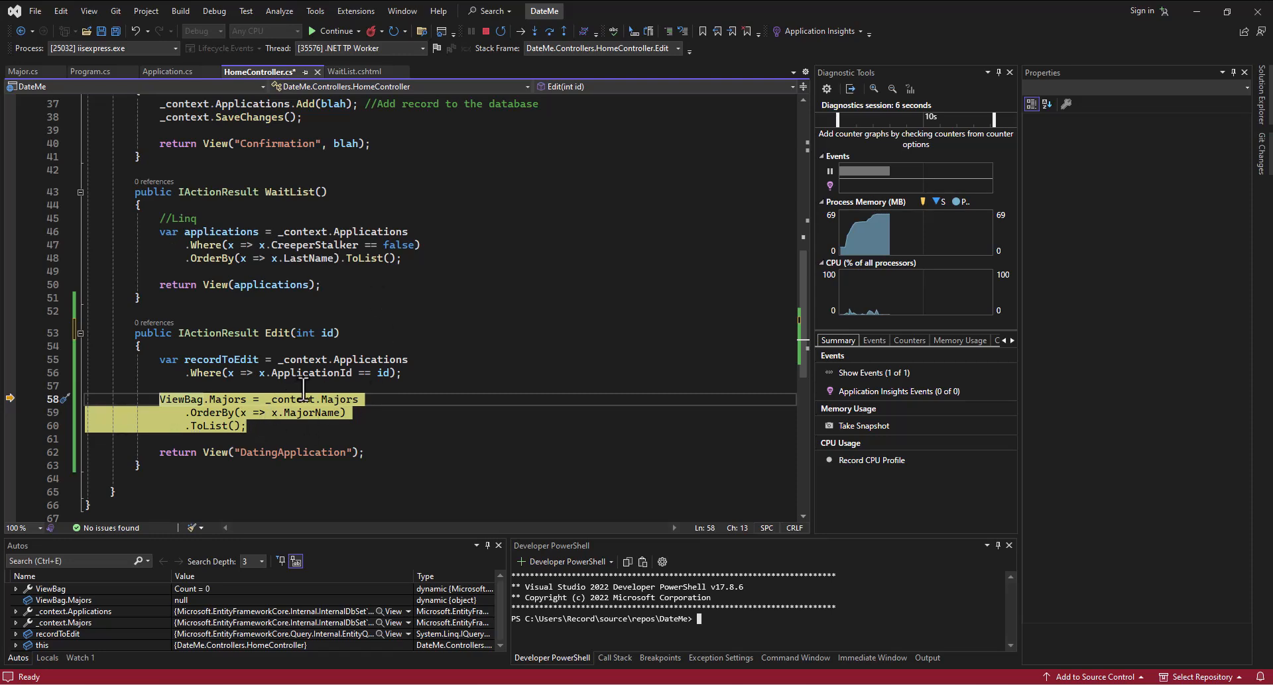
{"action": "left_click", "coordinate": [398, 373]}
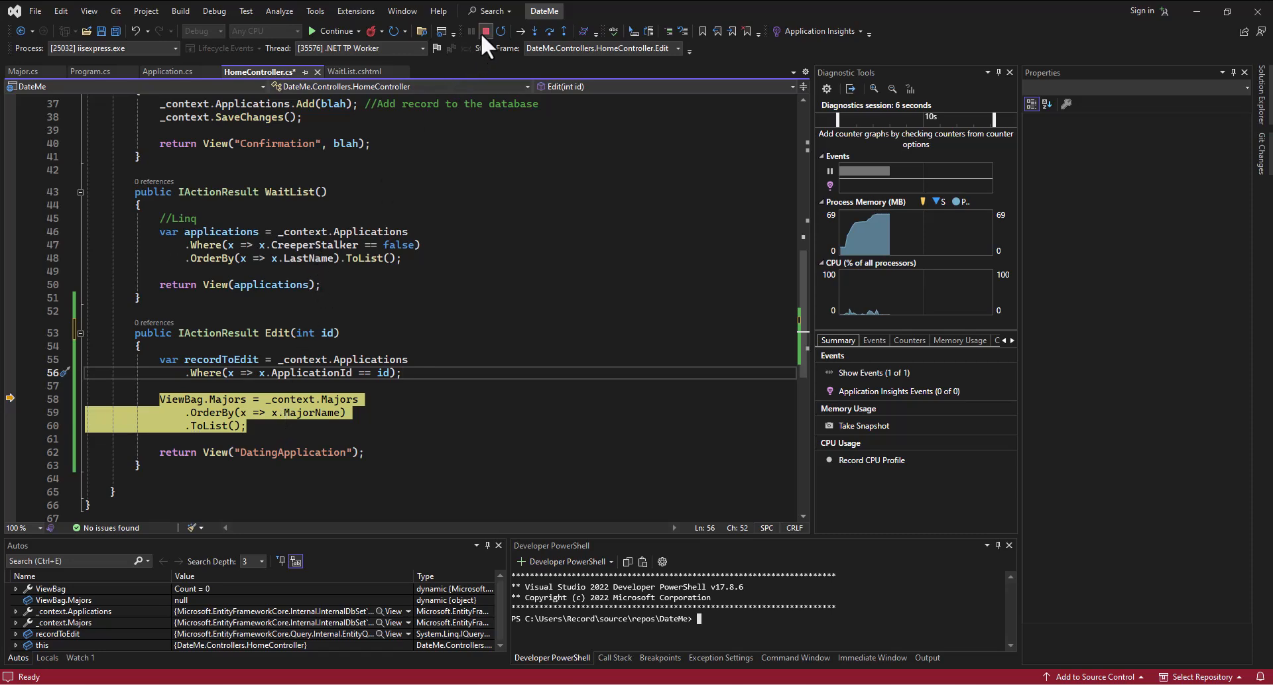
{"action": "mouse_move", "coordinate": [485, 32]}
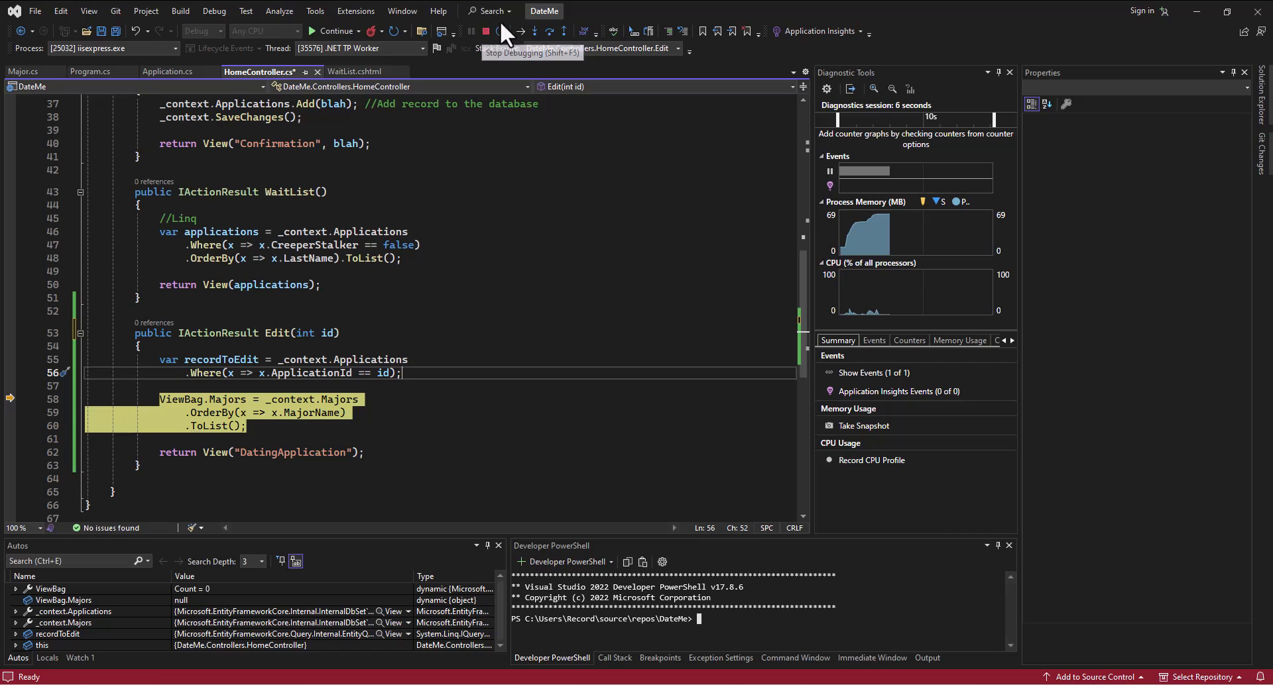
{"action": "mouse_move", "coordinate": [499, 387]}
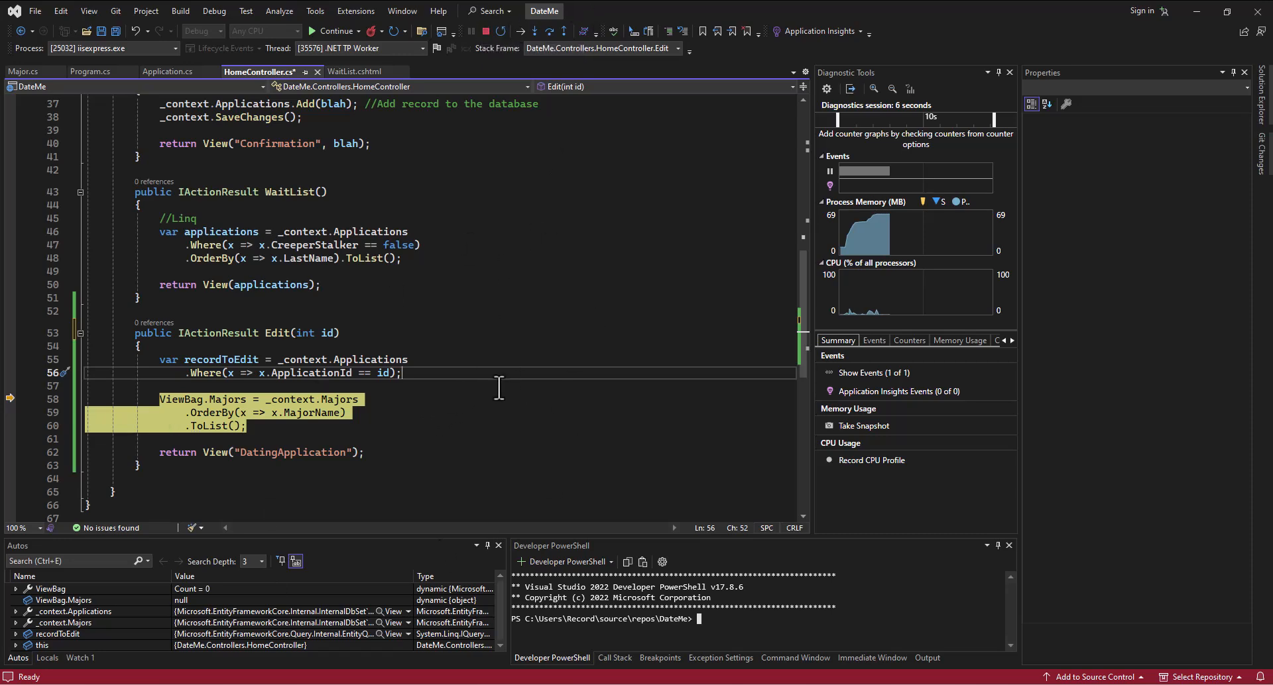
{"action": "mouse_move", "coordinate": [343, 517]}
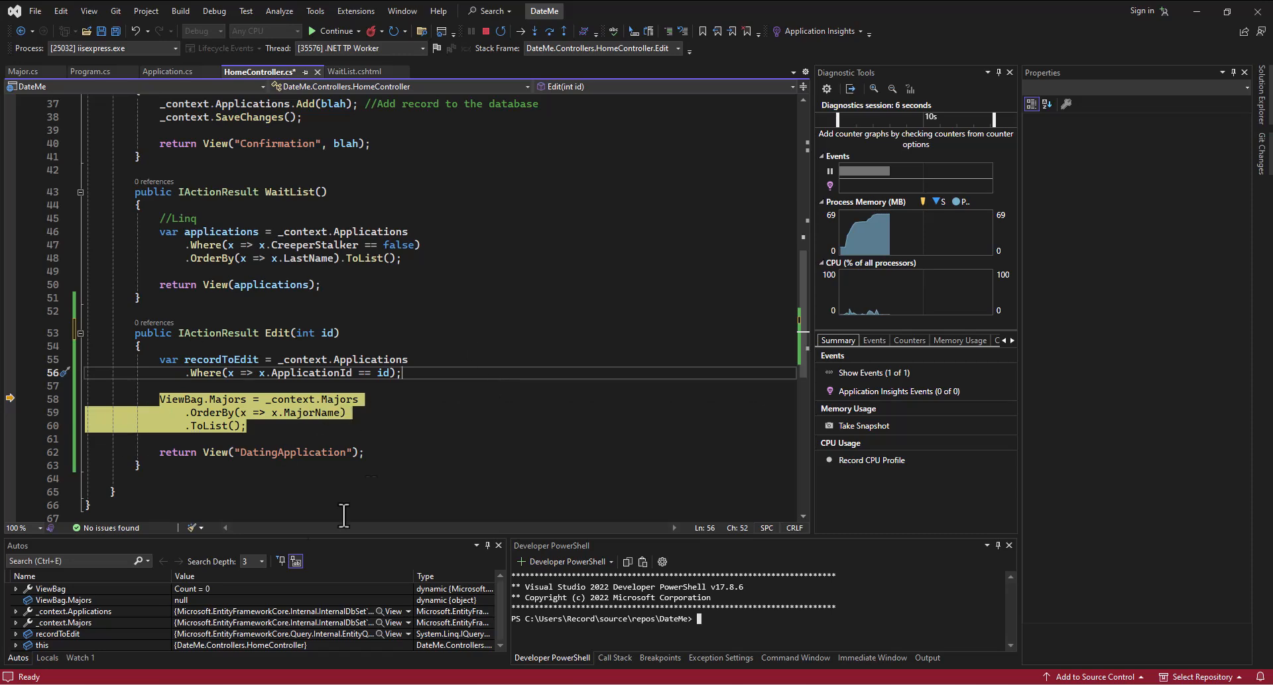